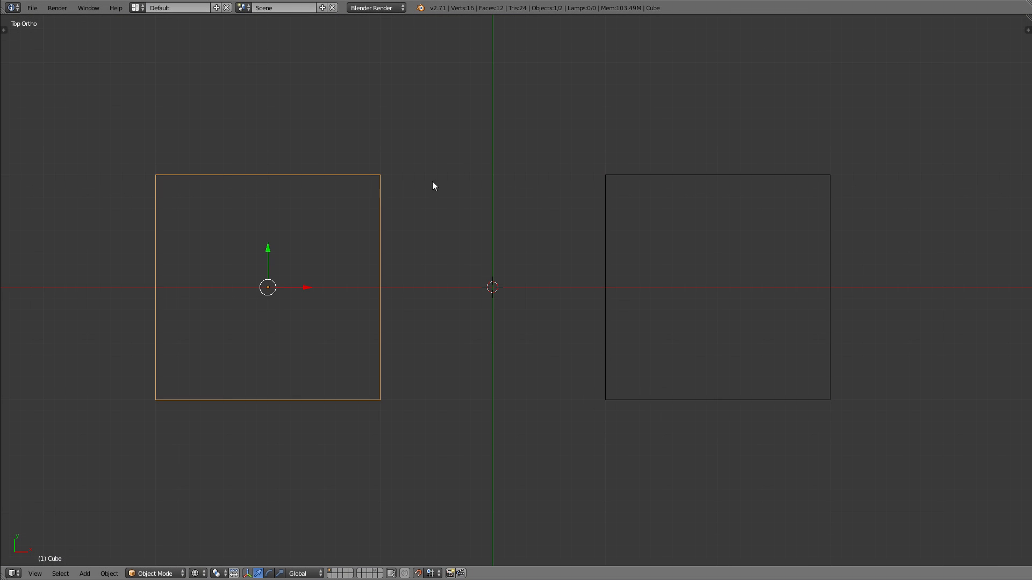
mouse_move(488, 154)
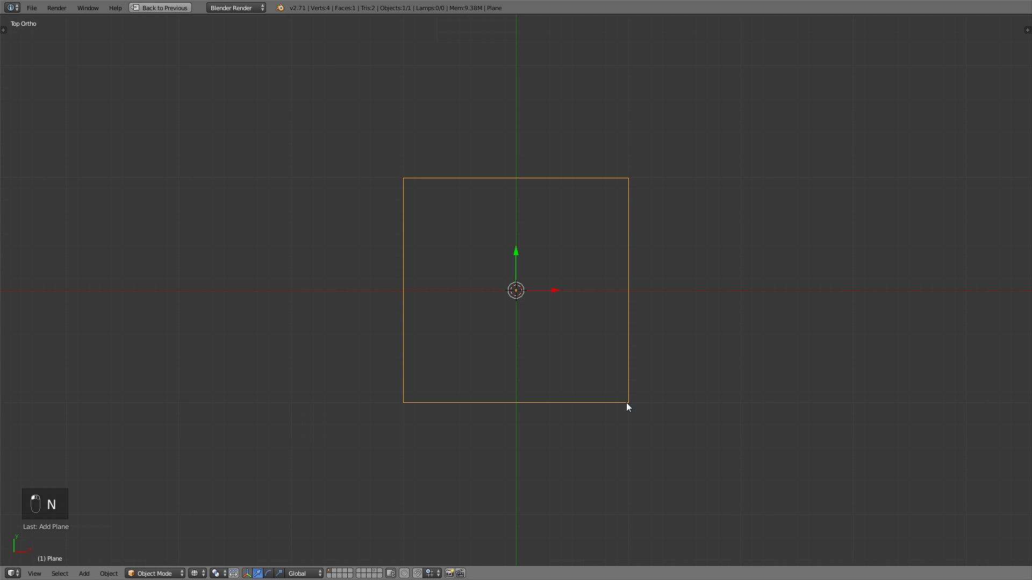
mouse_move(538, 467)
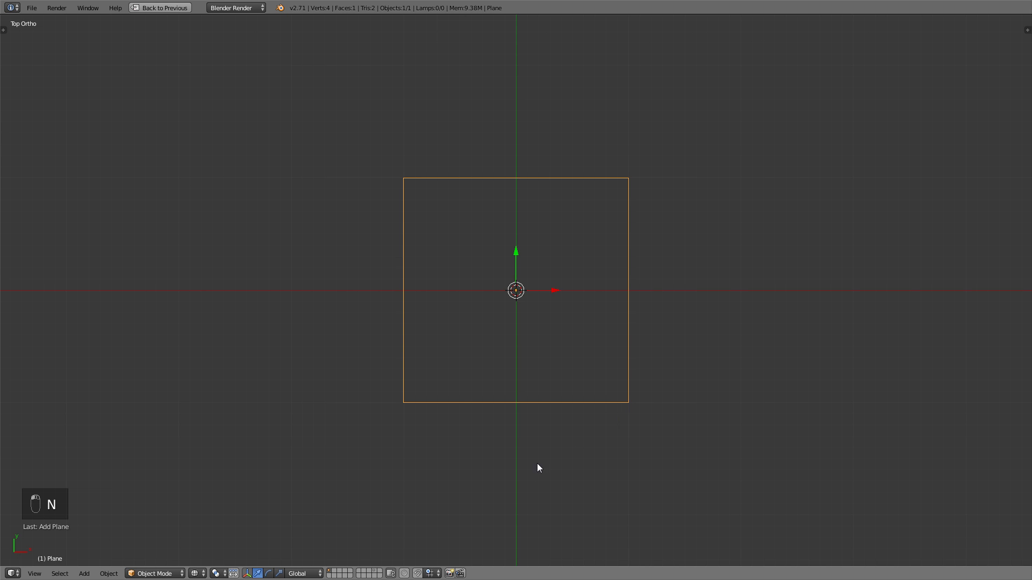
mouse_move(421, 574)
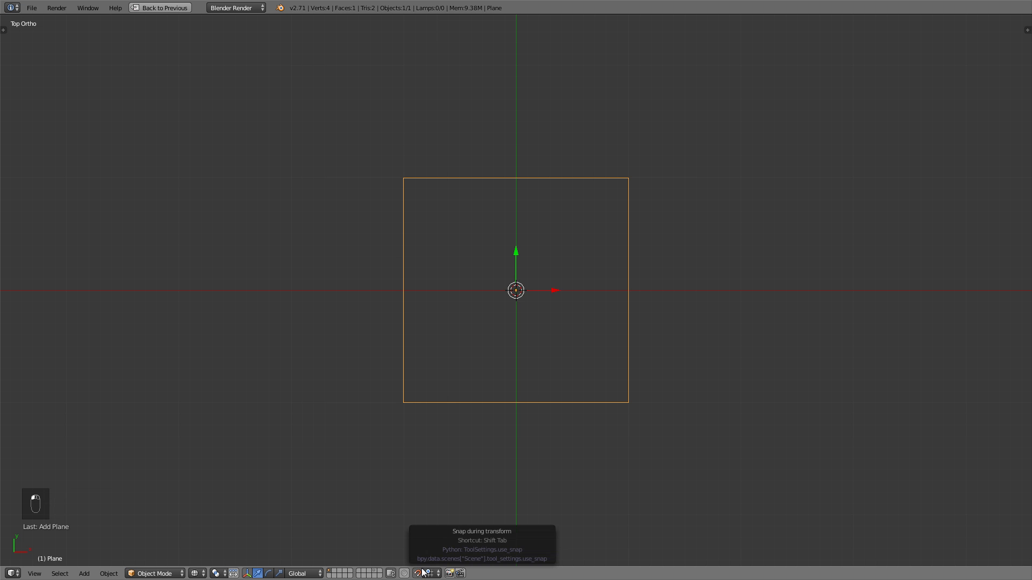
Toggle snapping during transforms for the lone plane in top view
key("shift+Tab")
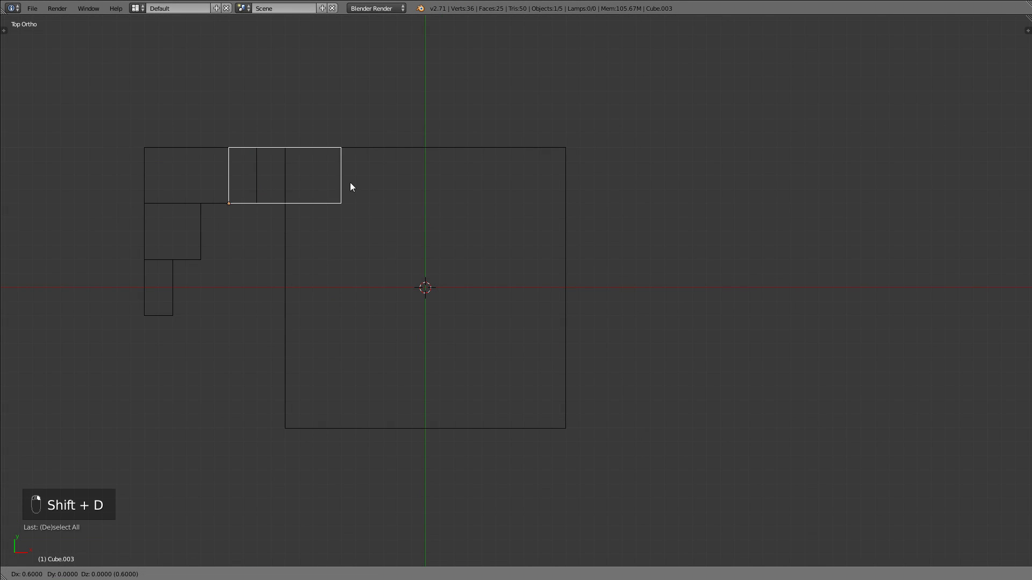
Make two Shift+D copies of the brick along the square's top edge
key("shift+d")
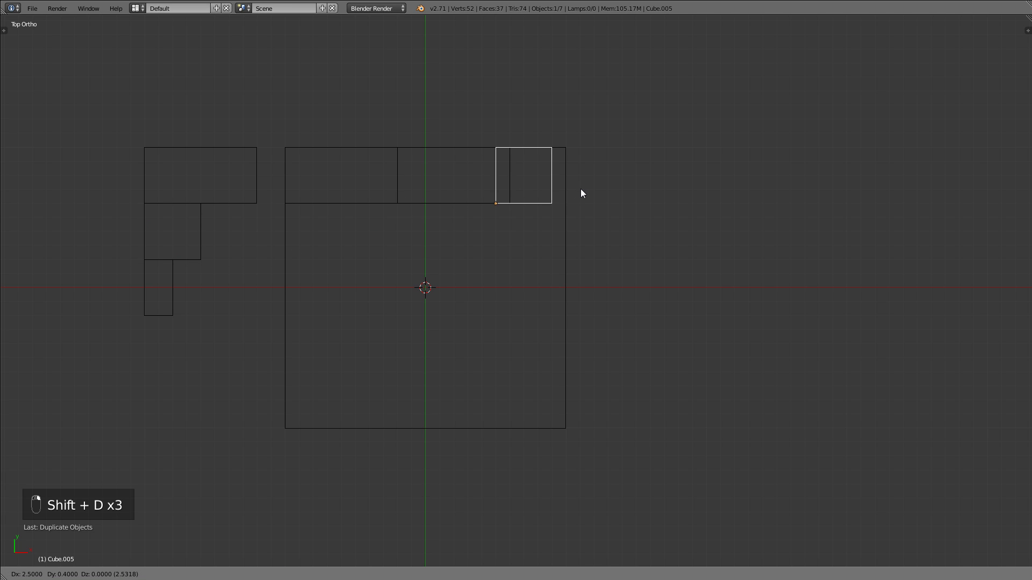
key("shift+d")
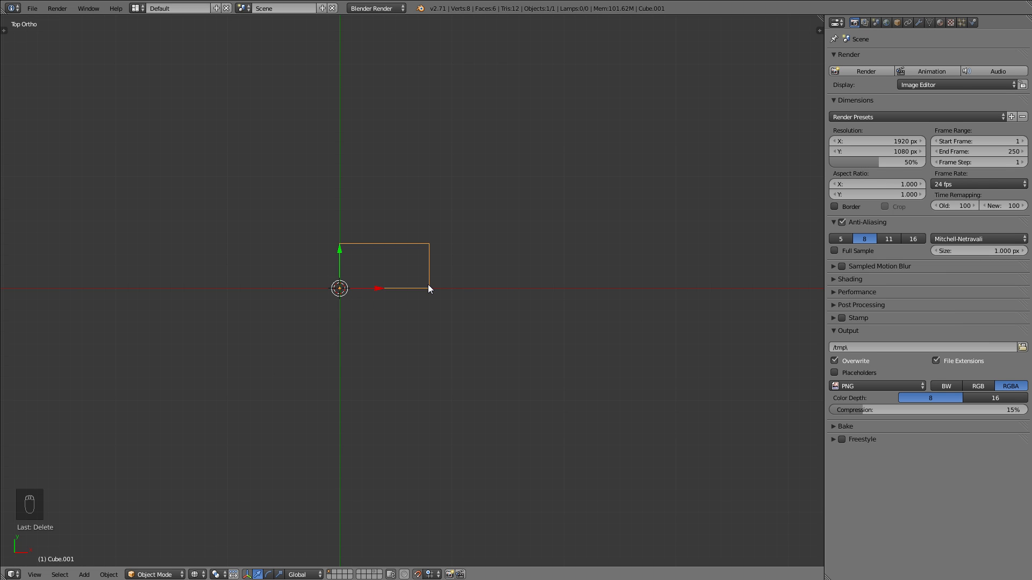
Subdivide the brick mesh, shade it smooth, and add a Multires modifier subdivided once
key("Tab")
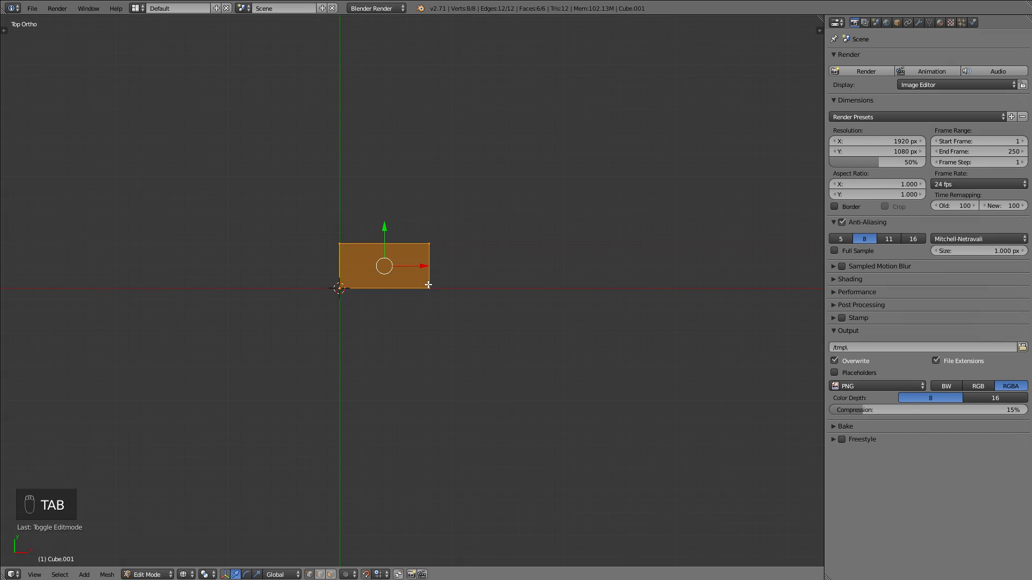
key("w")
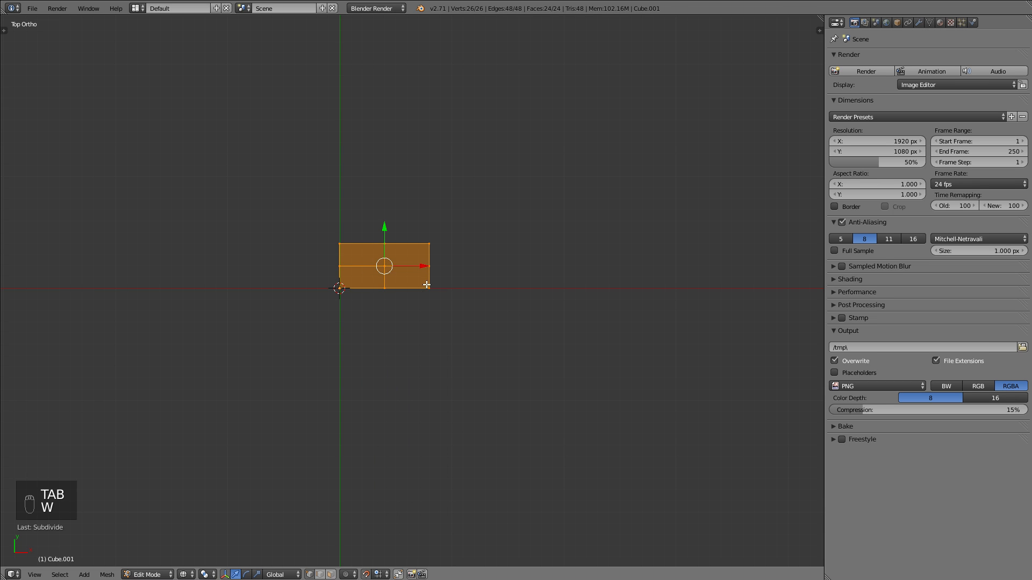
key("Tab")
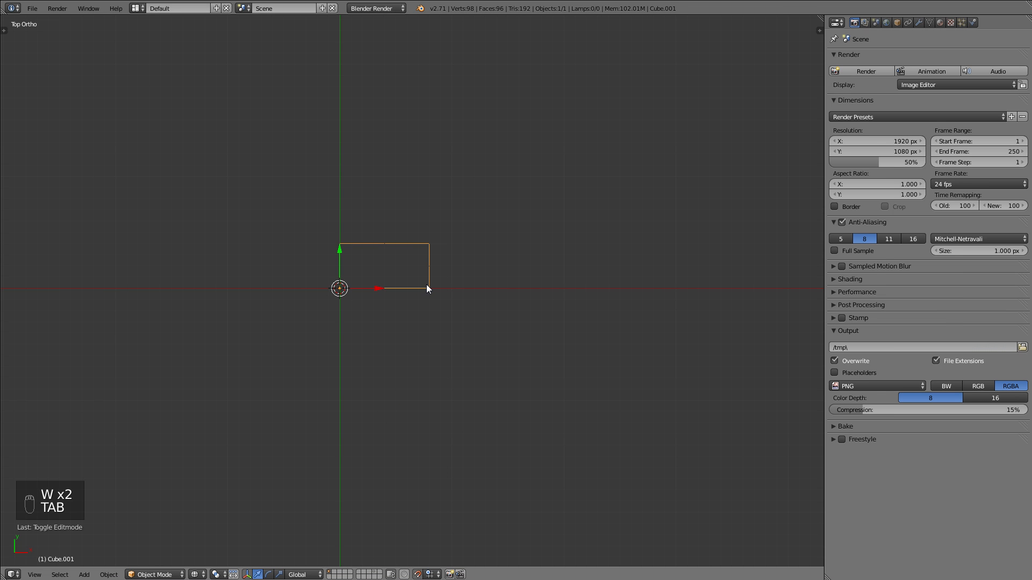
key("t")
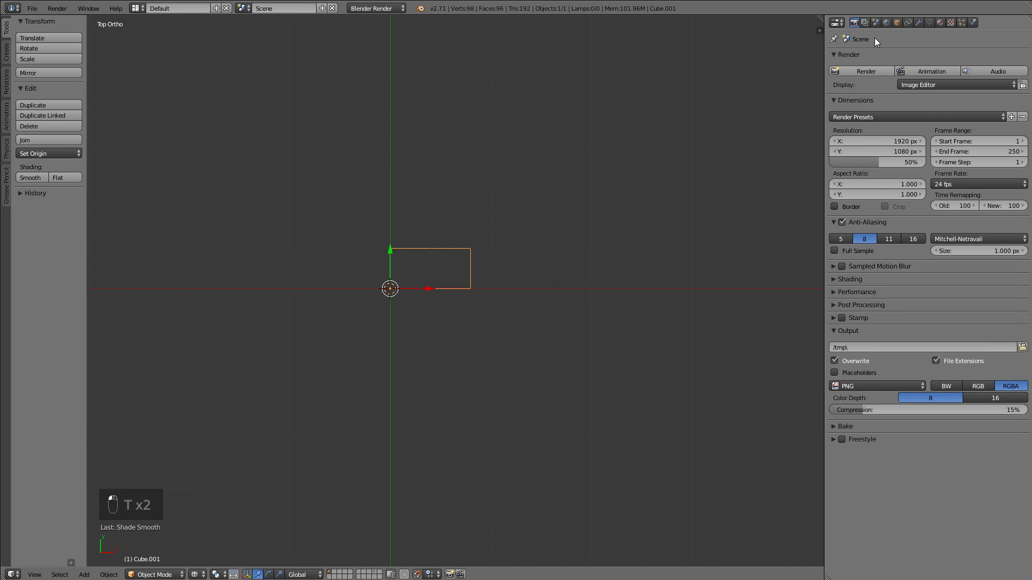
left_click(917, 23)
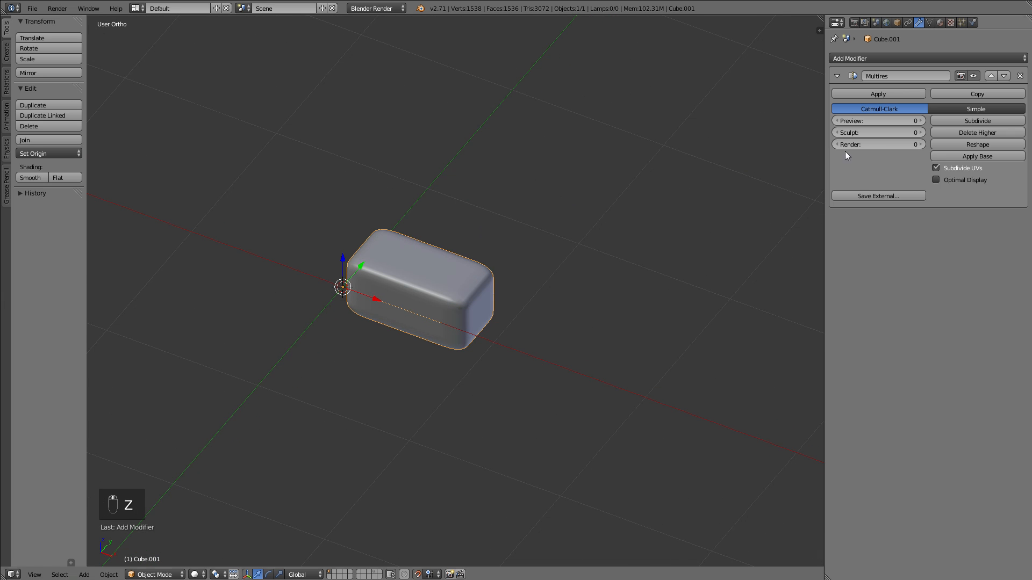
left_click(976, 121)
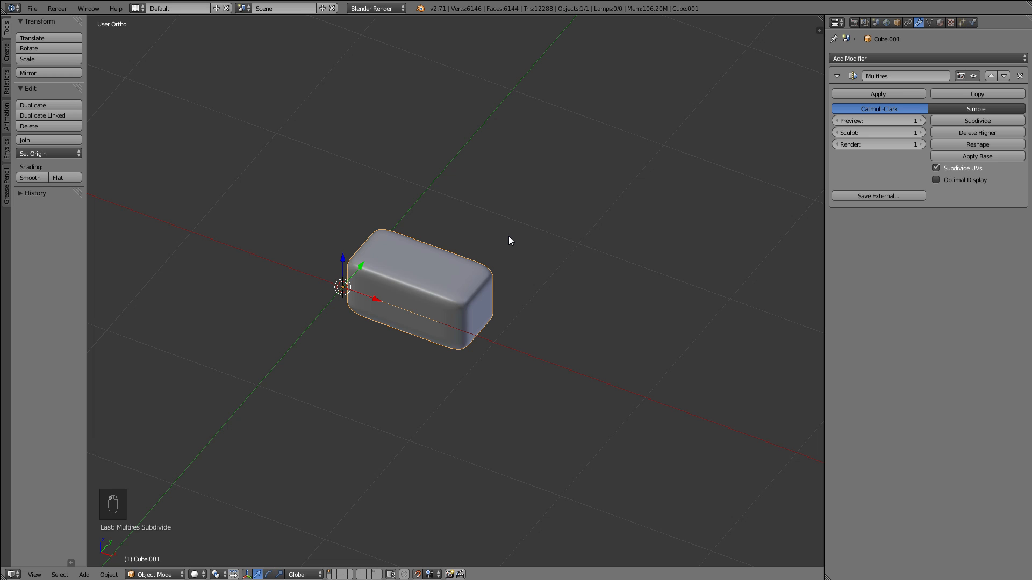
Apply Scale to the rounded brick from the Ctrl+A Apply menu
key("ctrl+a")
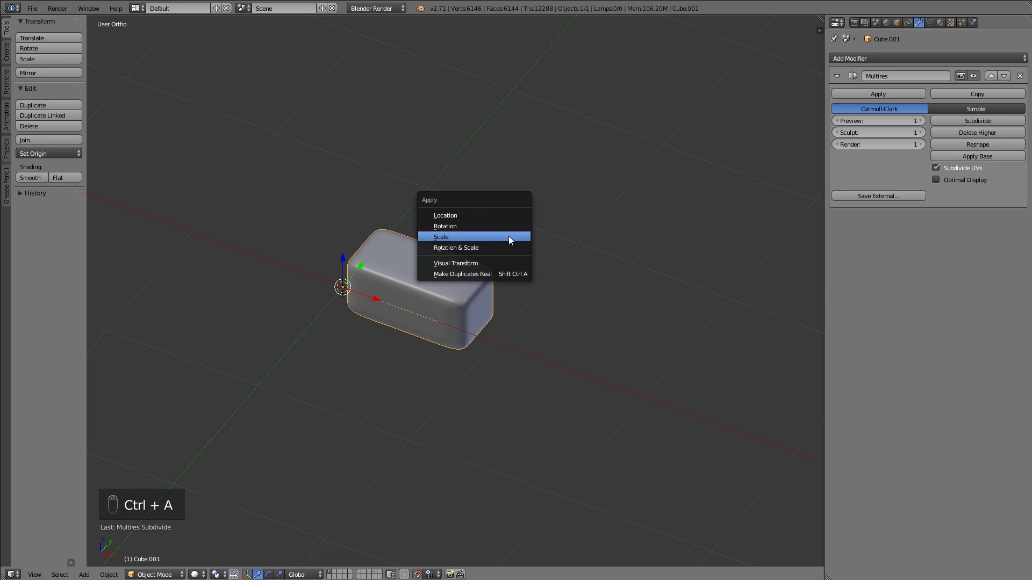
left_click(440, 236)
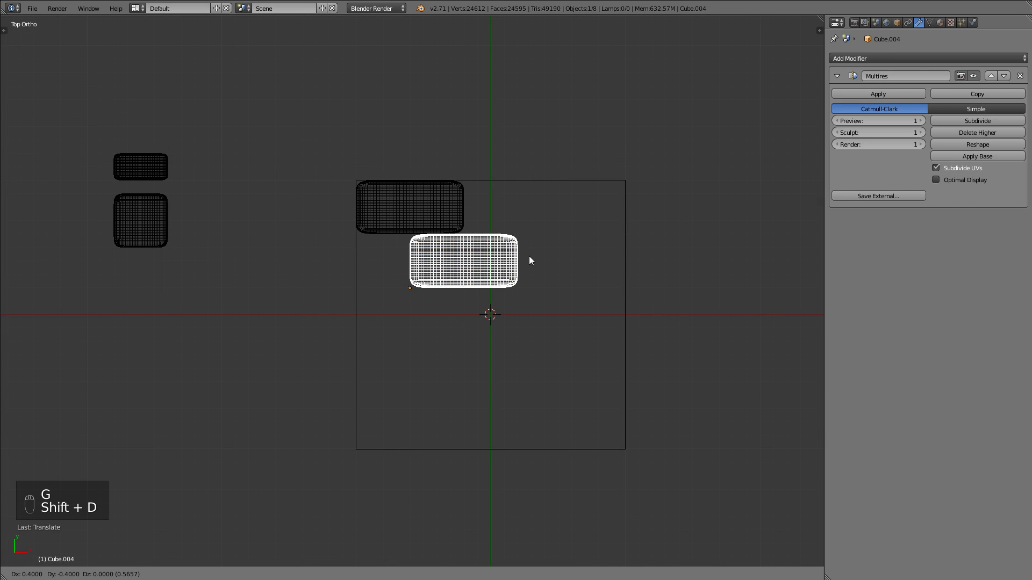
Duplicate and reposition rounded bricks until they tile the whole square
left_click_drag(461, 260, 517, 260)
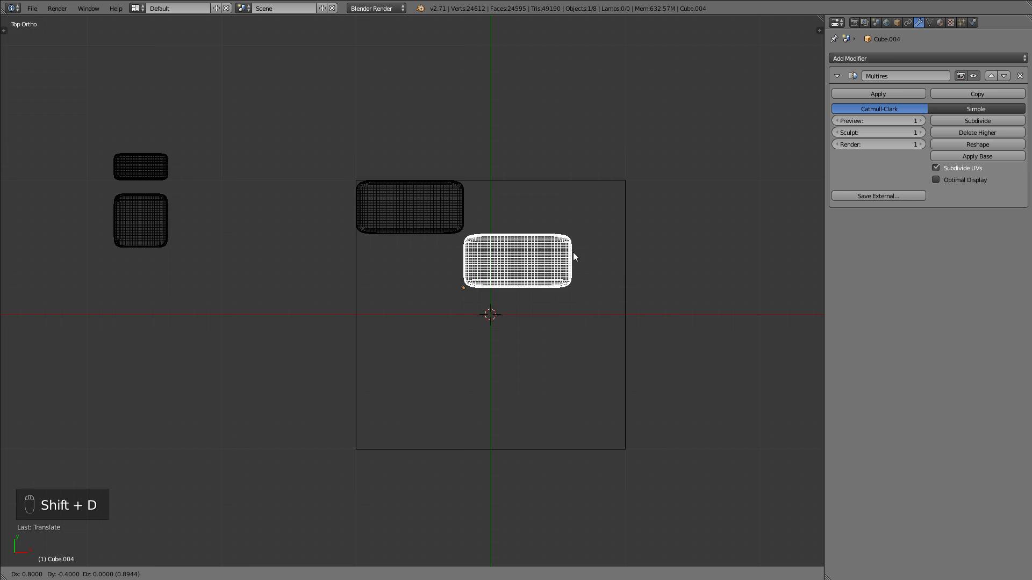
left_click_drag(517, 261, 569, 314)
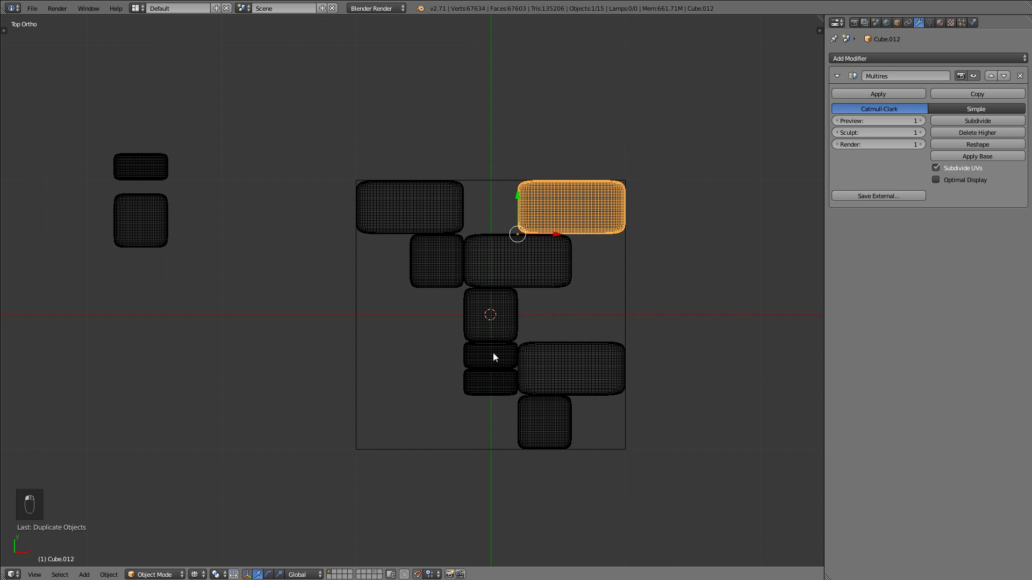
key("shift+d")
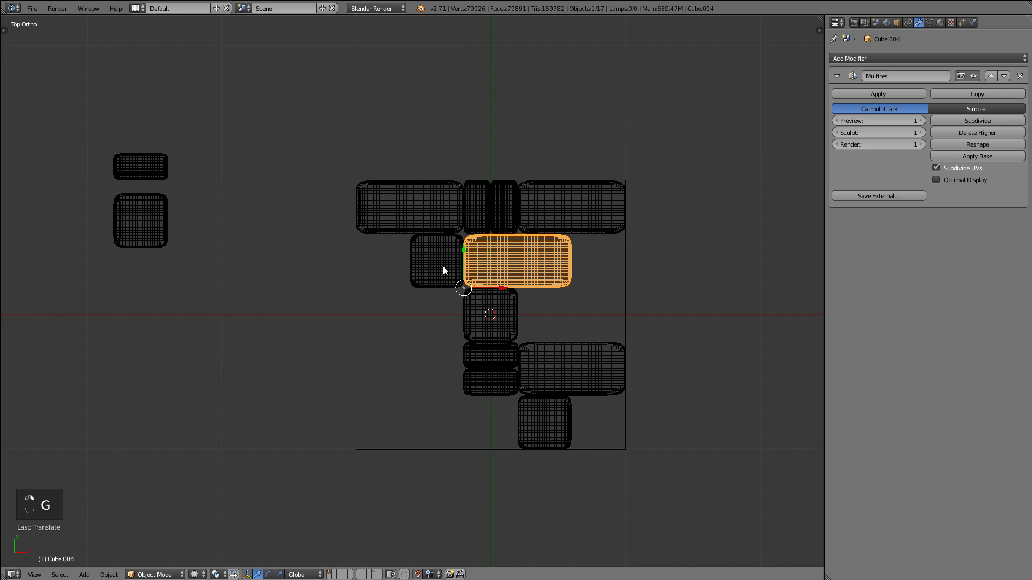
key("shift+d")
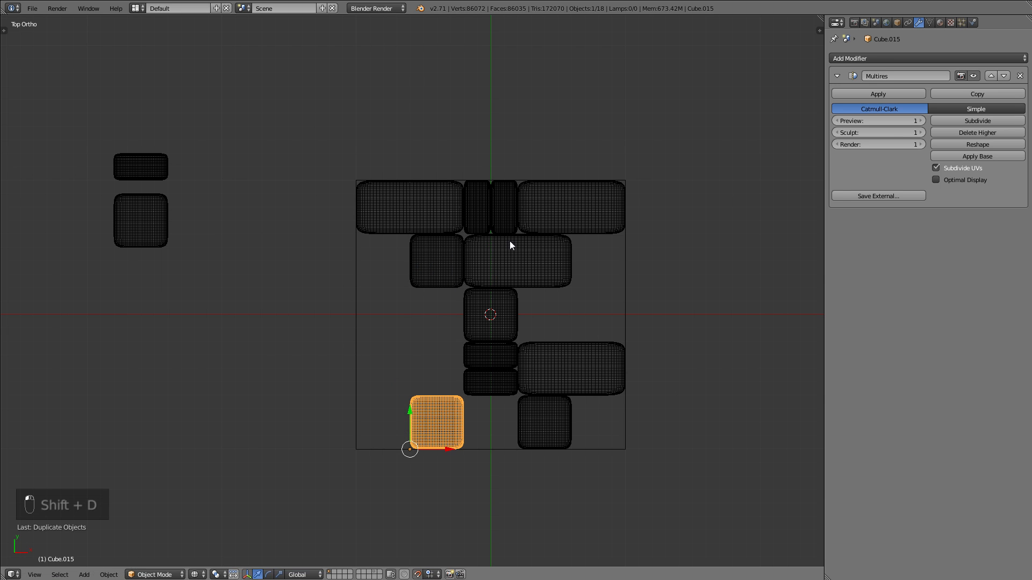
key("r")
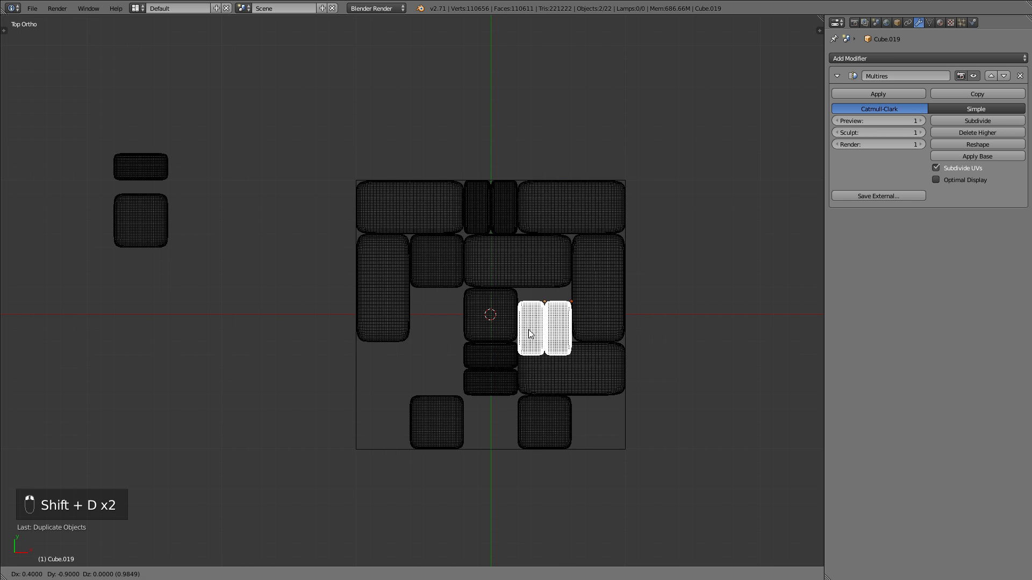
left_click_drag(544, 327, 582, 424)
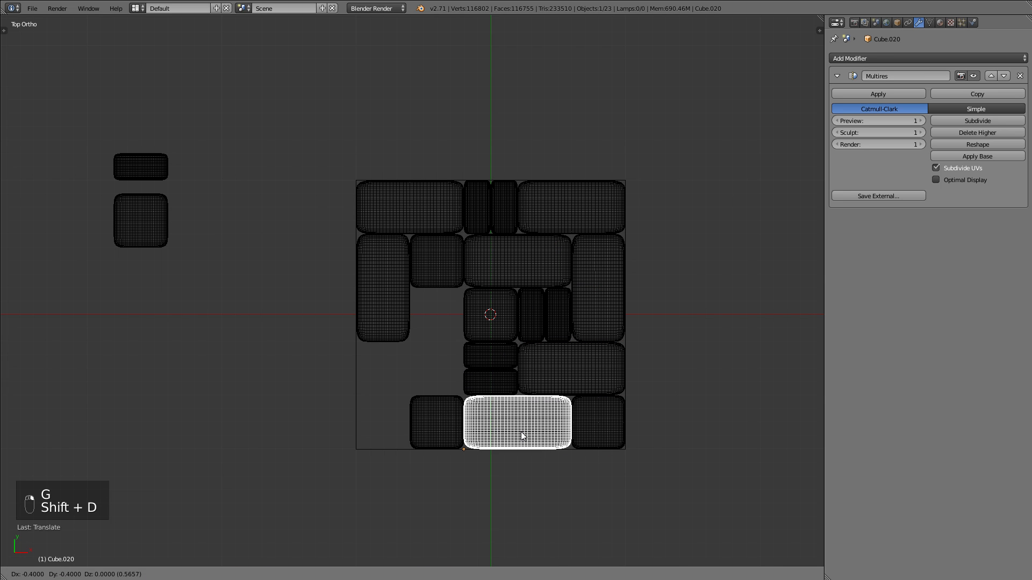
left_click_drag(516, 425, 436, 329)
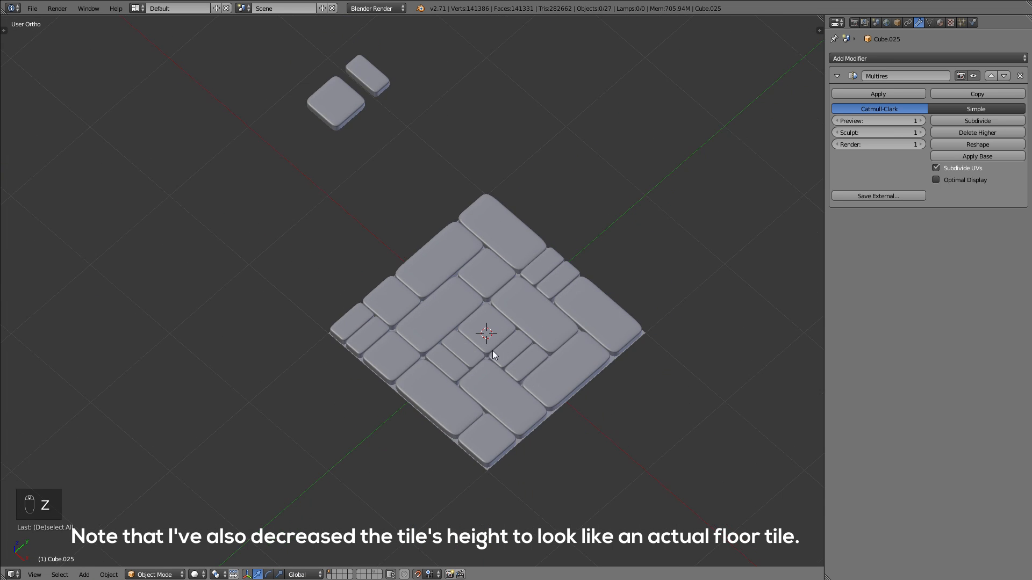
Delete the two spare blocks and apply one block's object transform
key("x")
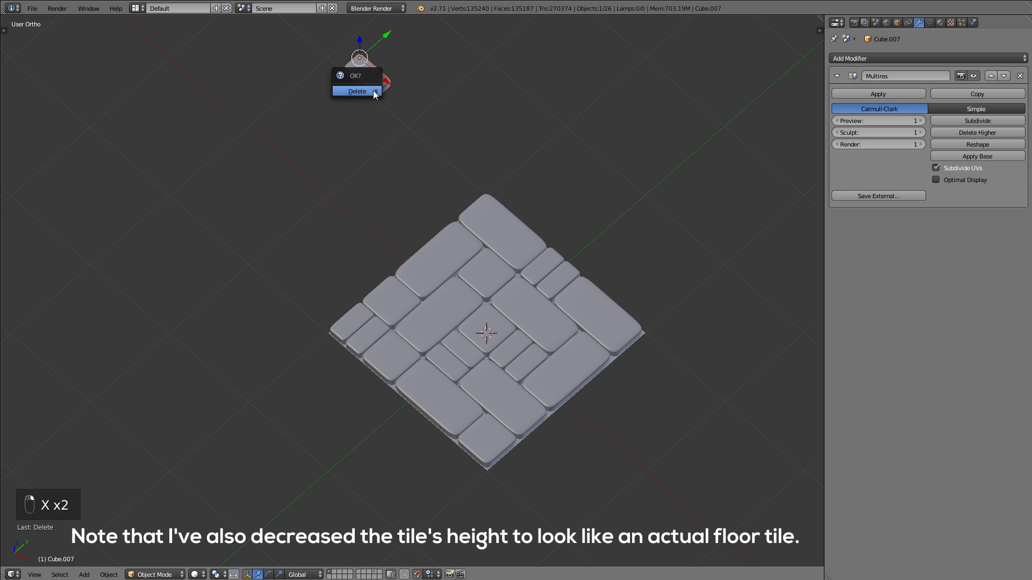
left_click(355, 91)
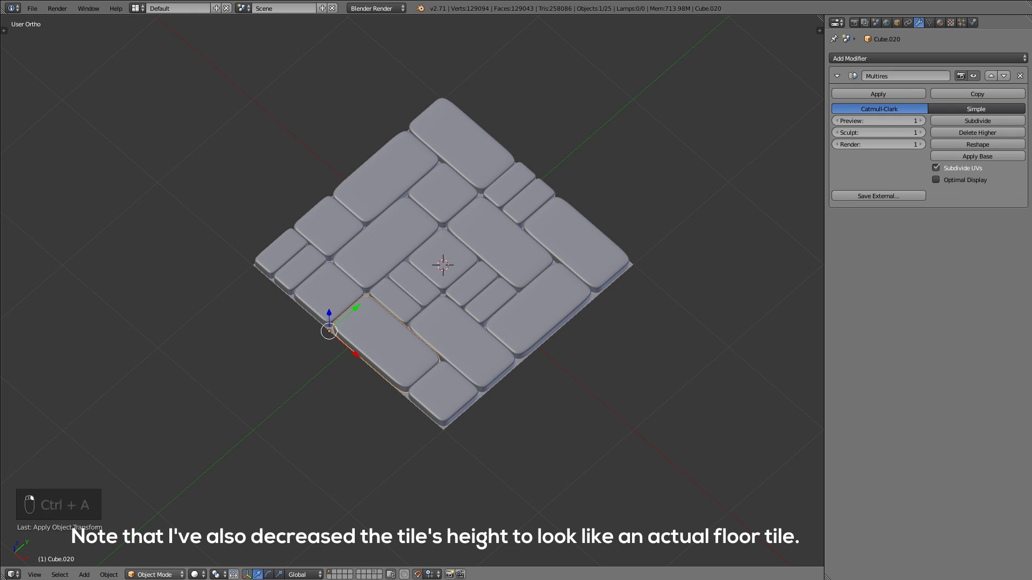
left_click(153, 574)
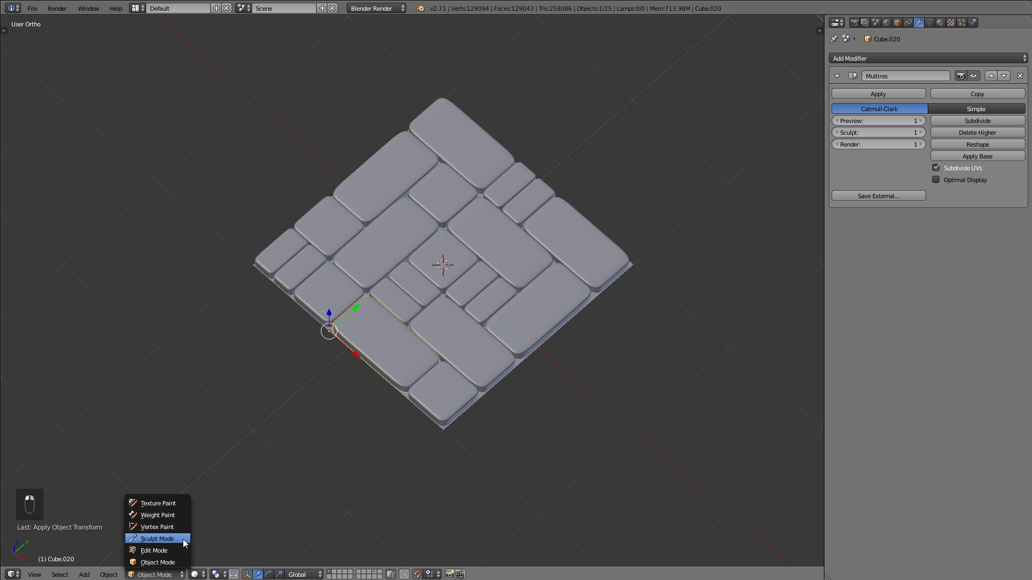
Enter Sculpt Mode on the floor brick and pick the Scrape brush
left_click(156, 538)
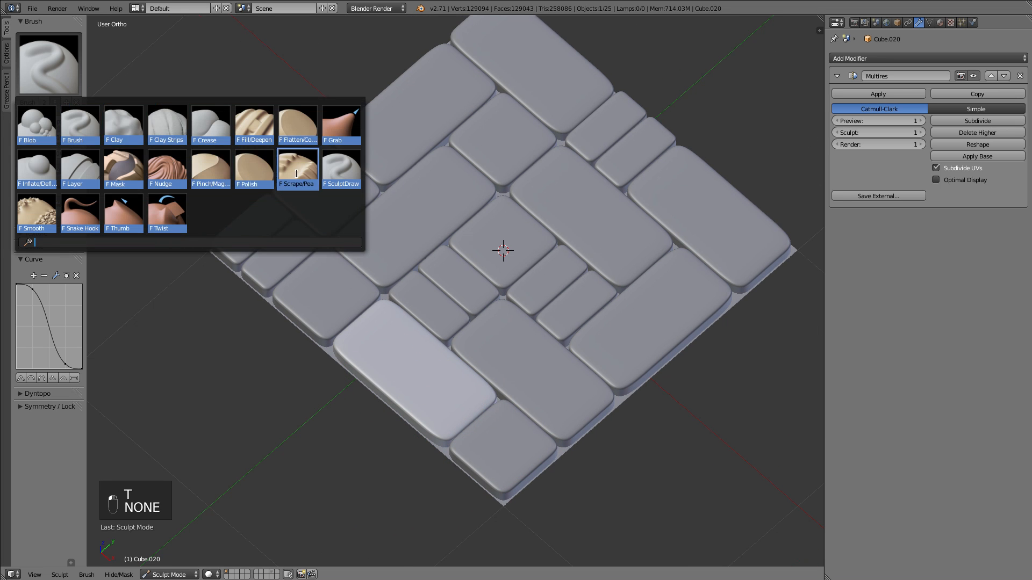
left_click(297, 167)
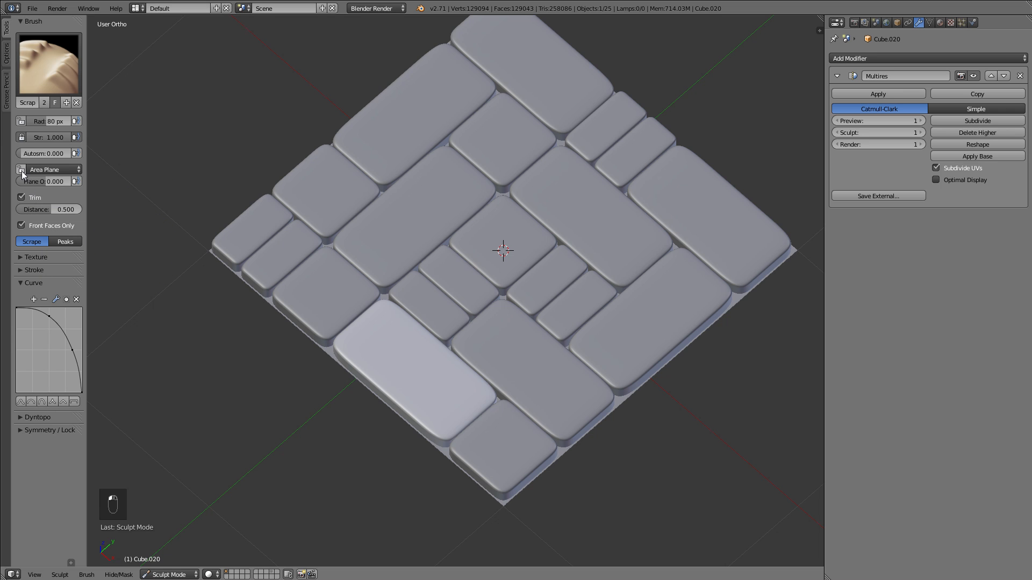
mouse_move(163, 238)
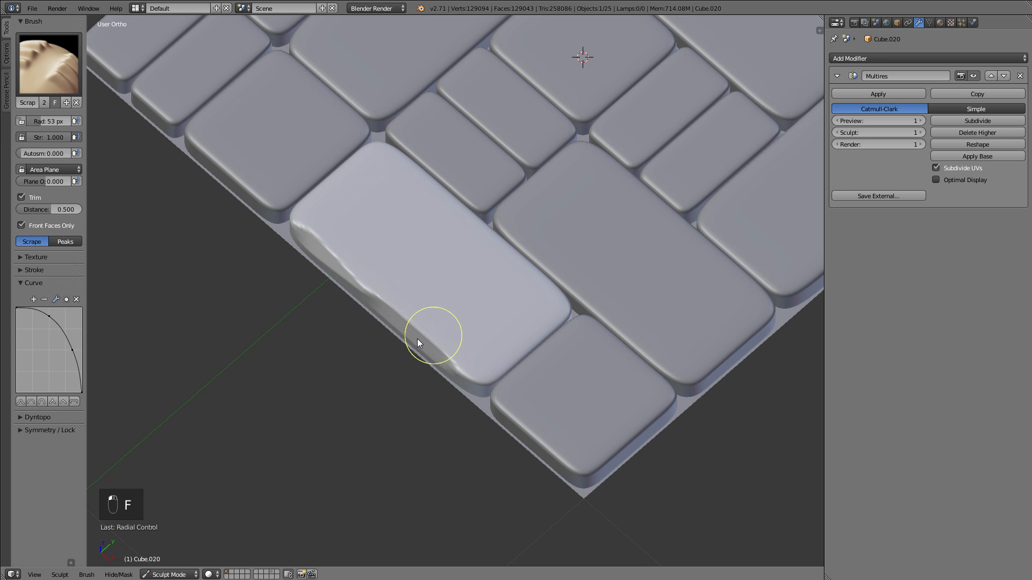
mouse_move(559, 311)
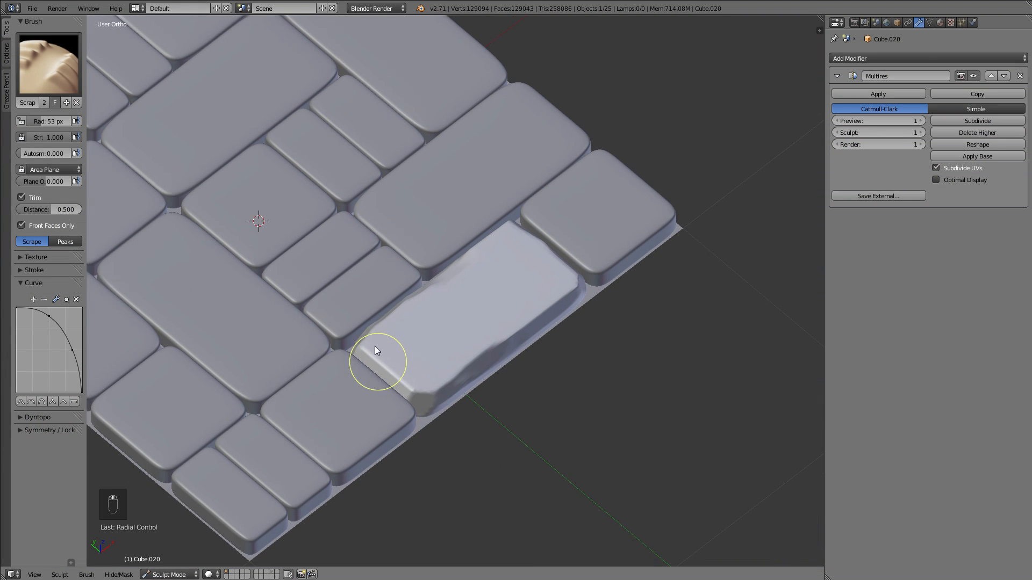
Scrape and chip the edges and corners of three stone blocks
left_click(168, 575)
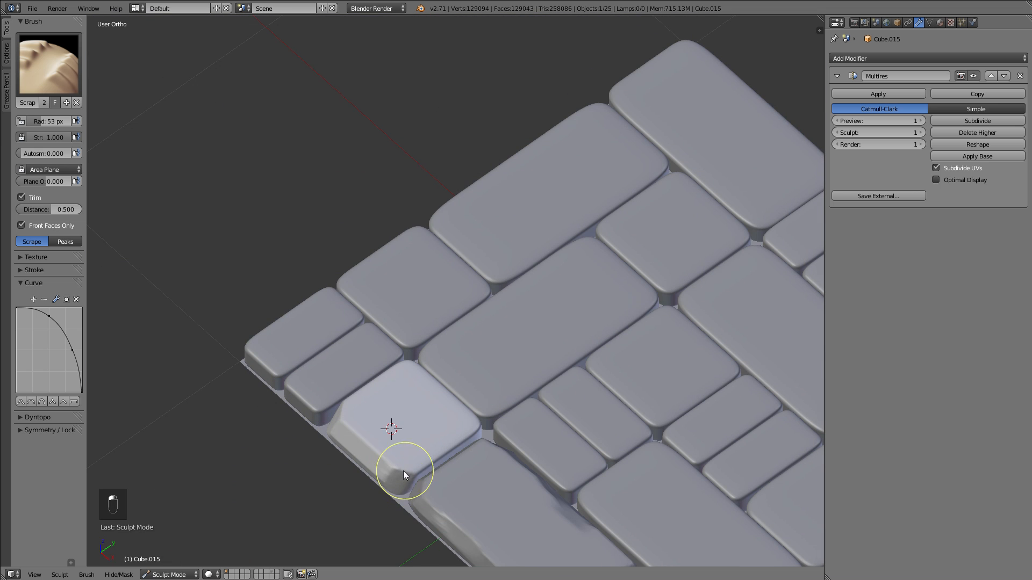
left_click_drag(405, 474, 490, 473)
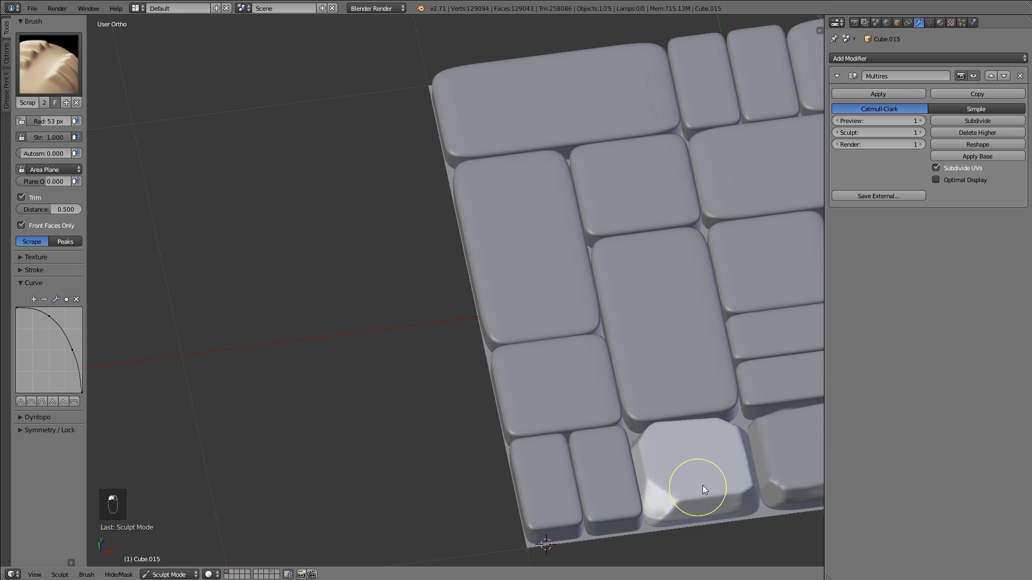
left_click_drag(691, 487, 375, 527)
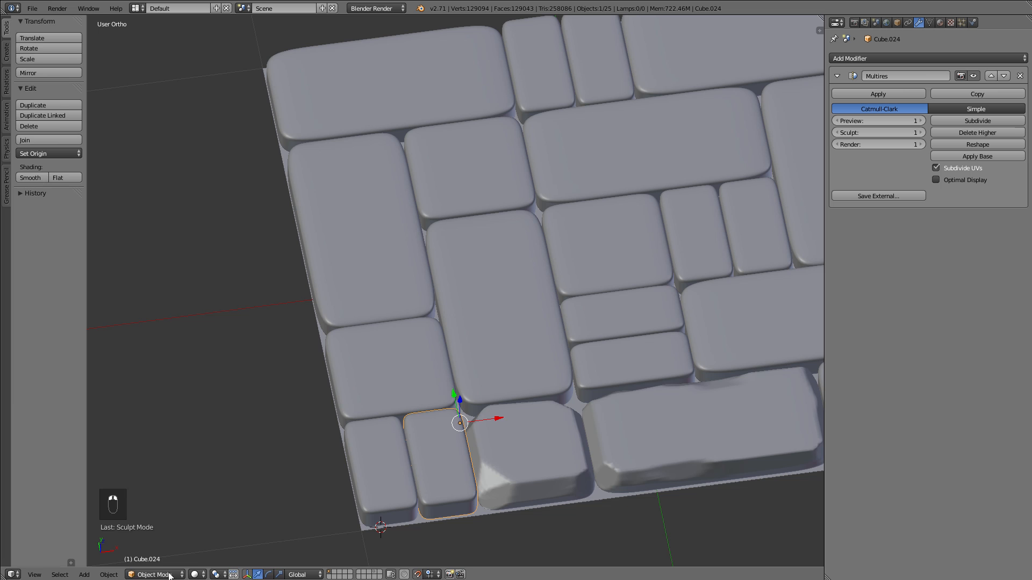
Back in Object Mode, apply the Multires modifier on each sculpted stone block
left_click(155, 573)
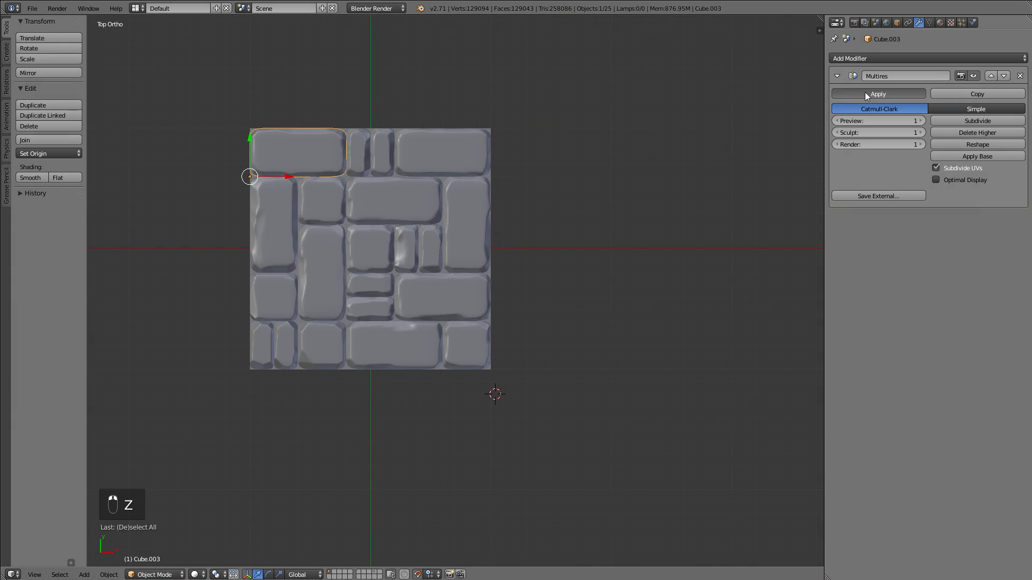
left_click(878, 93)
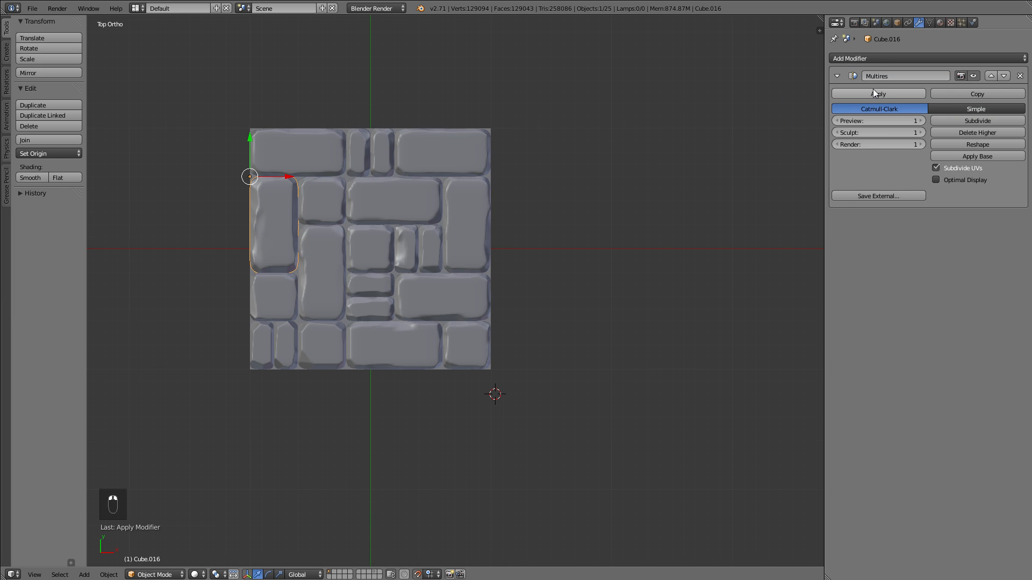
left_click(878, 93)
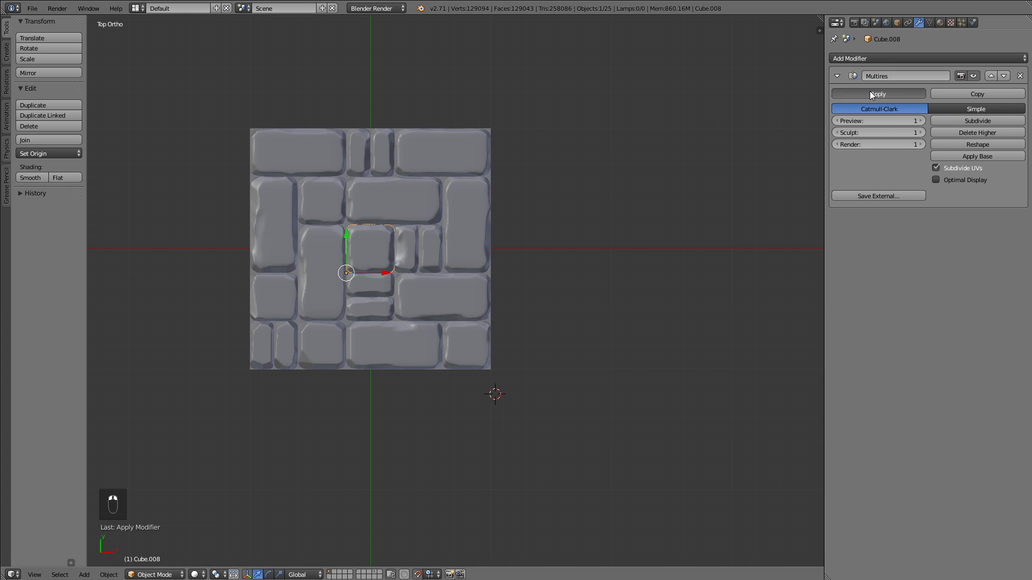
left_click(879, 93)
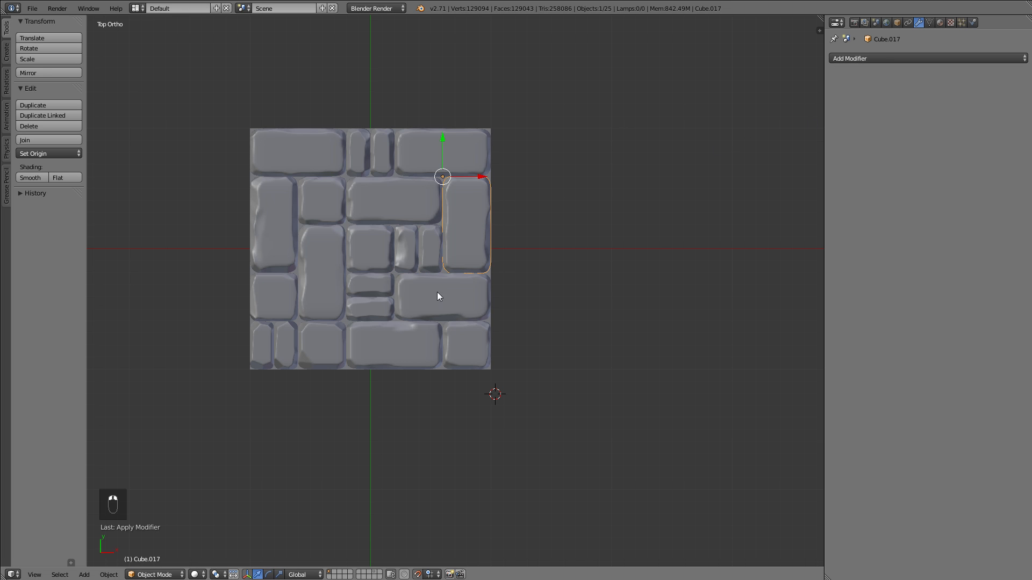
left_click(437, 298)
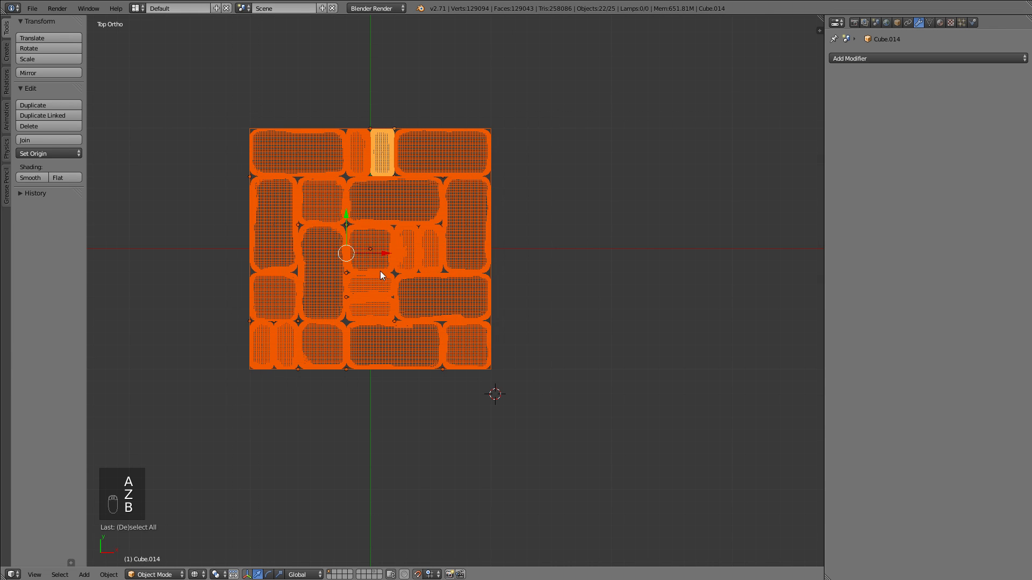
Join the blocks, set the origin to geometry, and add a new mesh plane
key("ctrl+j")
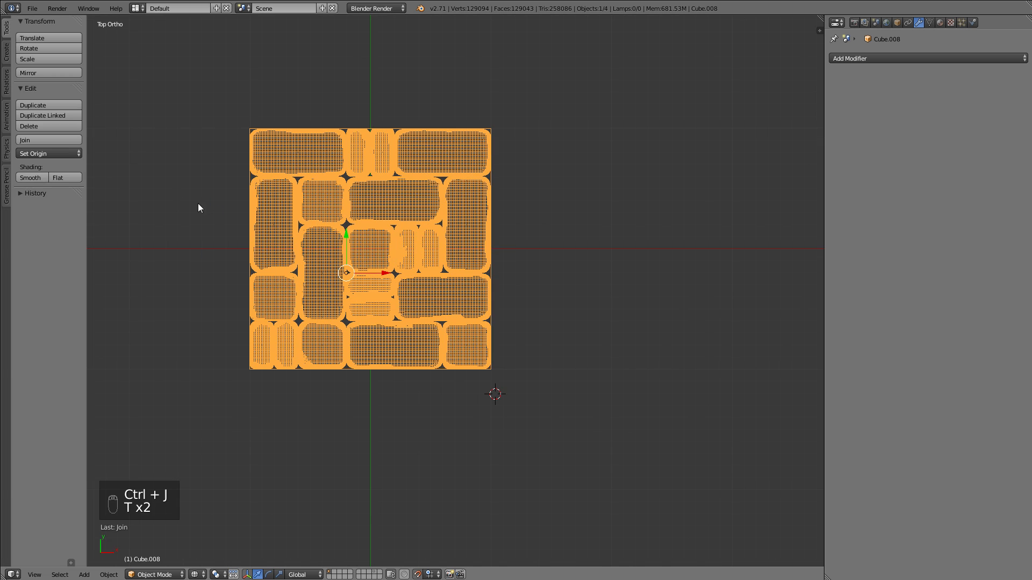
left_click(47, 153)
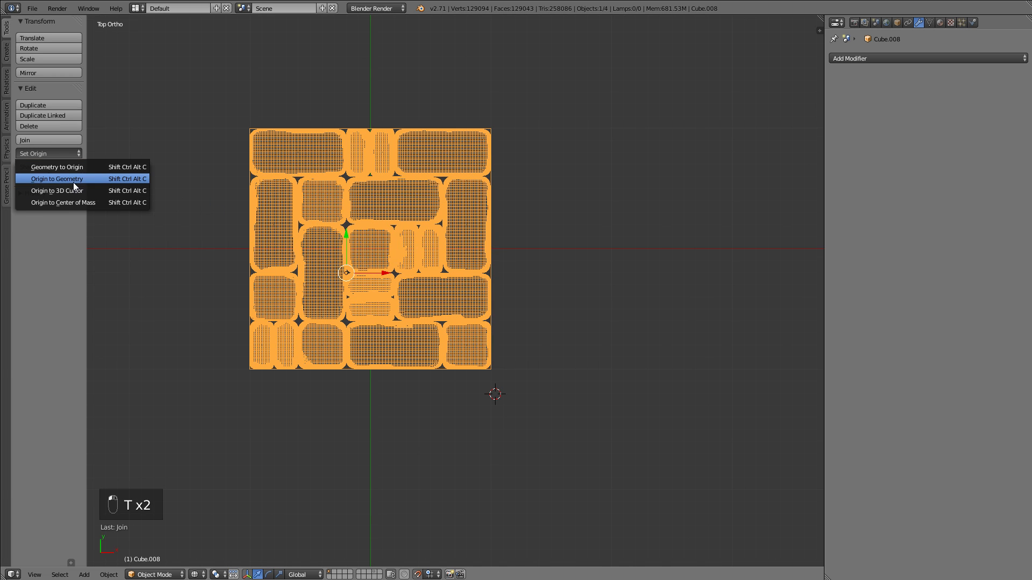
left_click(57, 178)
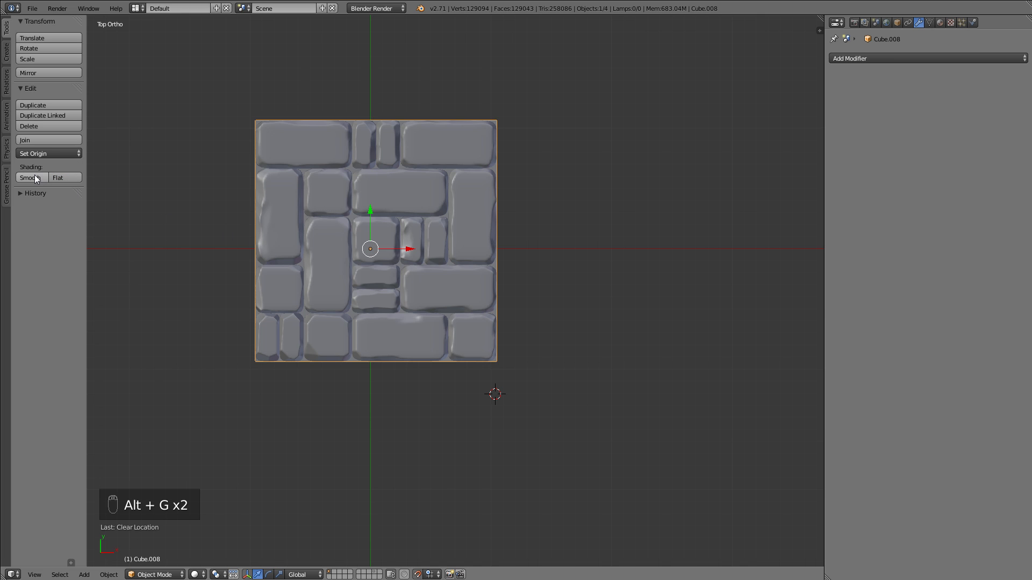
key("shift+a")
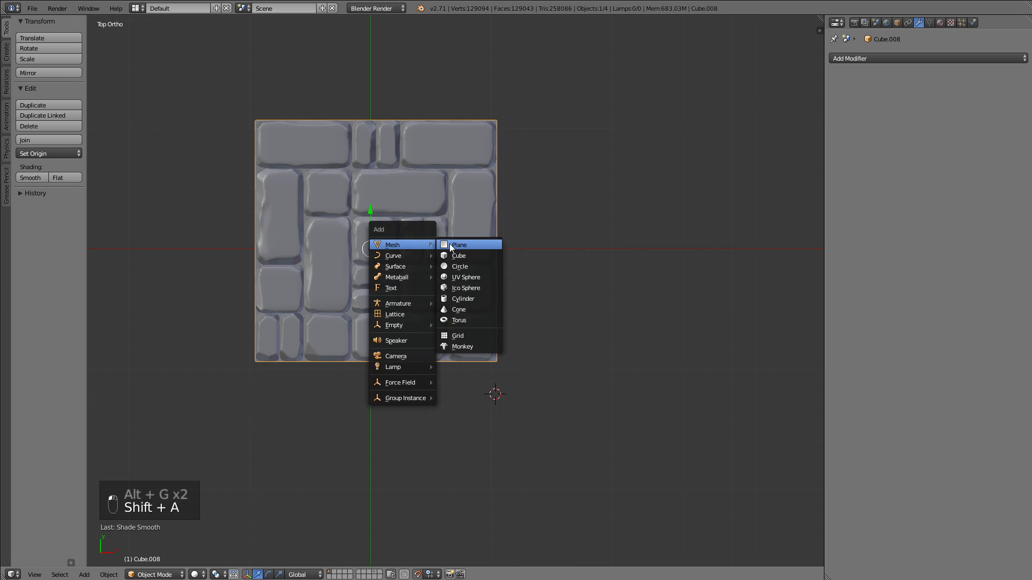
left_click(458, 244)
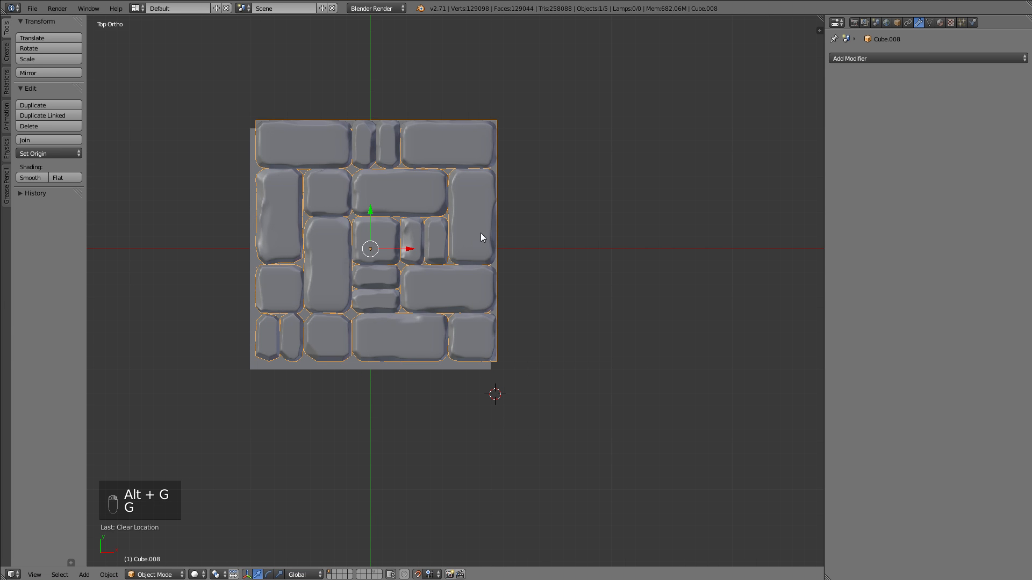
Align the slab and the new plane to the square stone footprint, then UV-unwrap the plane
key("Tab")
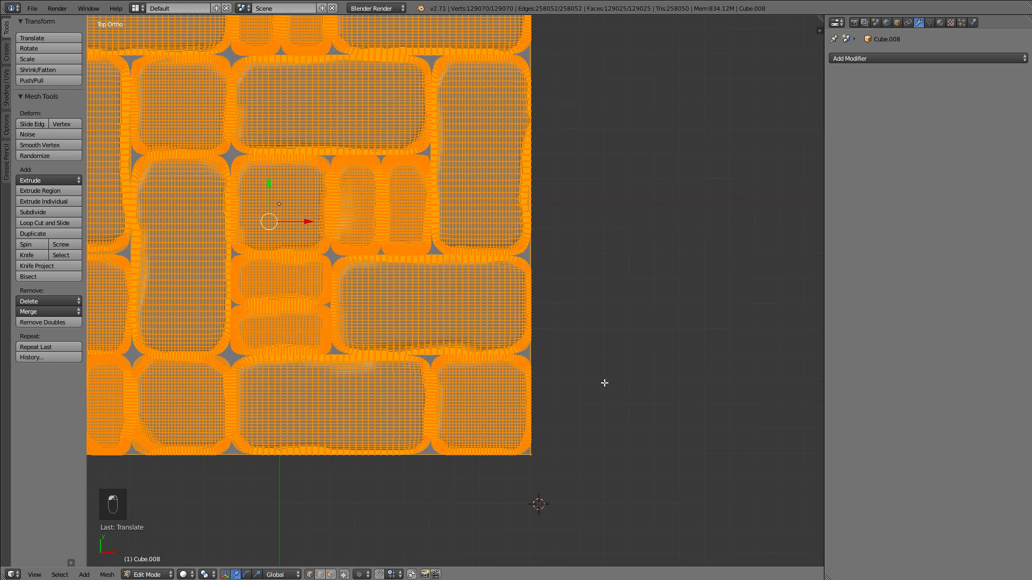
scroll("up", 3)
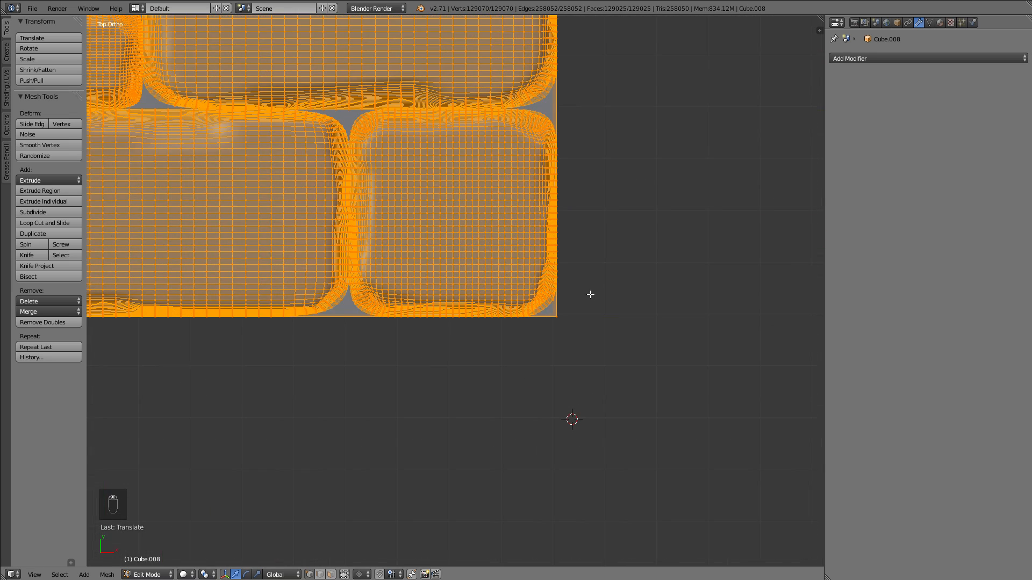
key("g")
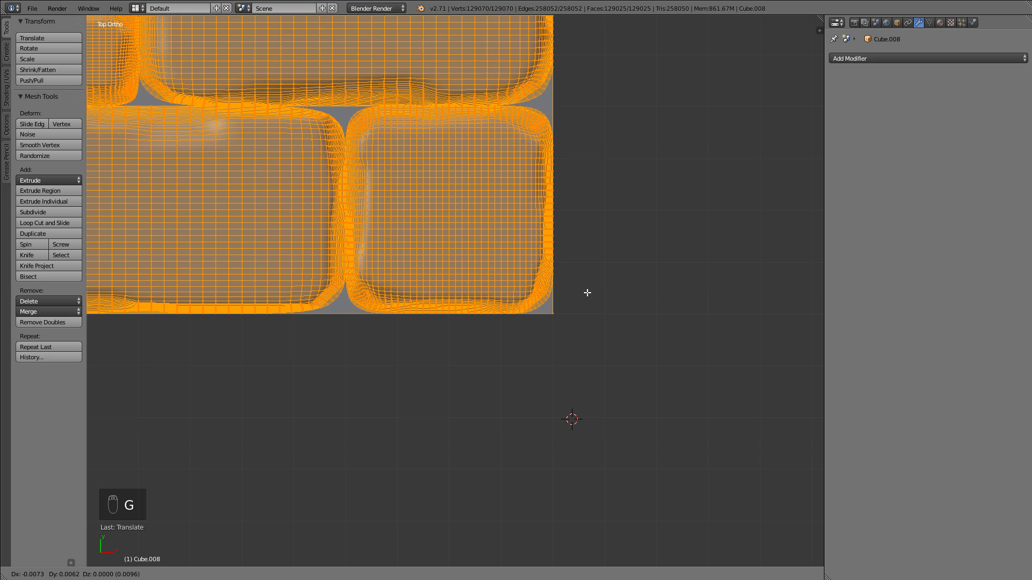
key("Tab")
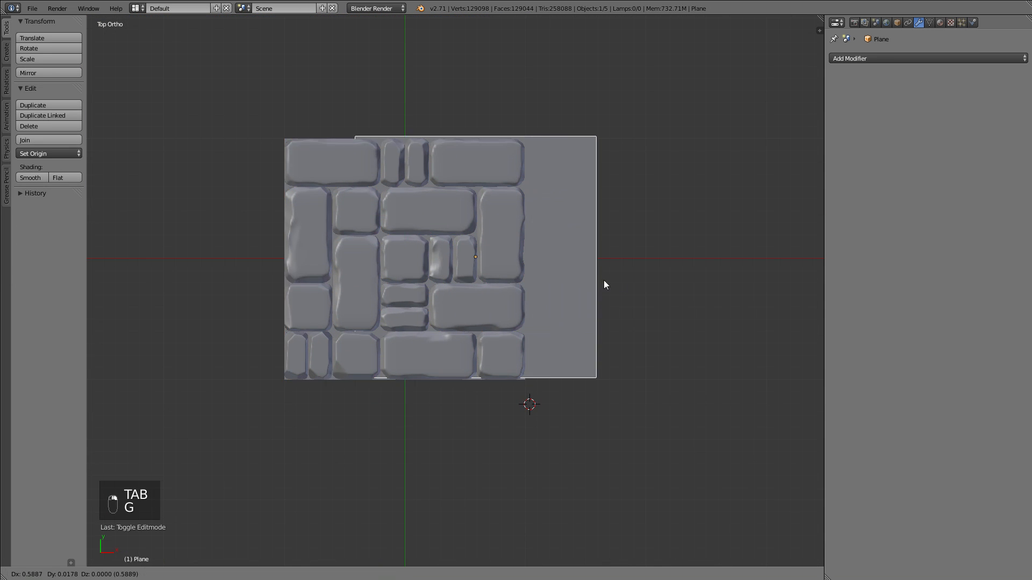
key("Tab")
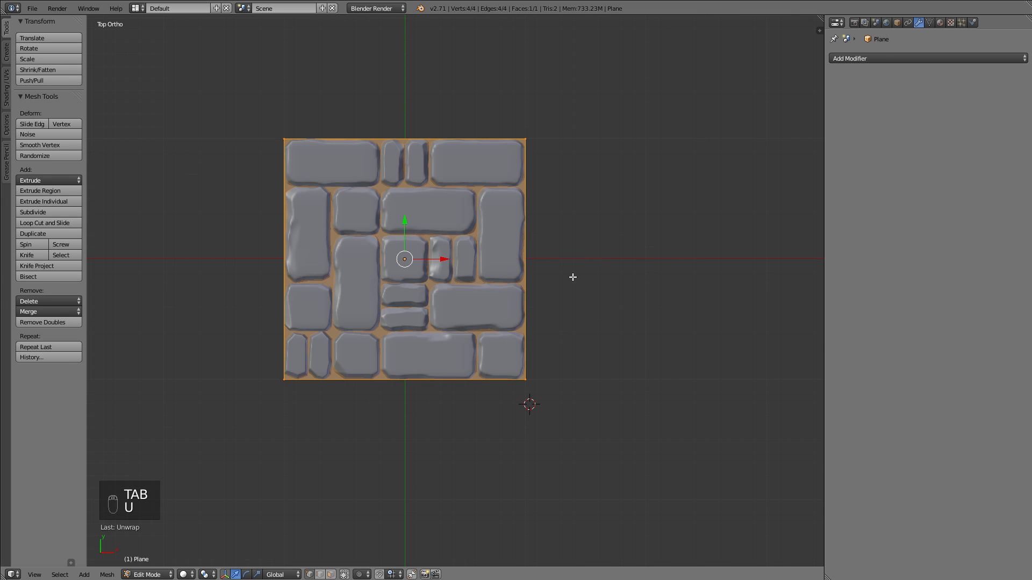
key("TAB")
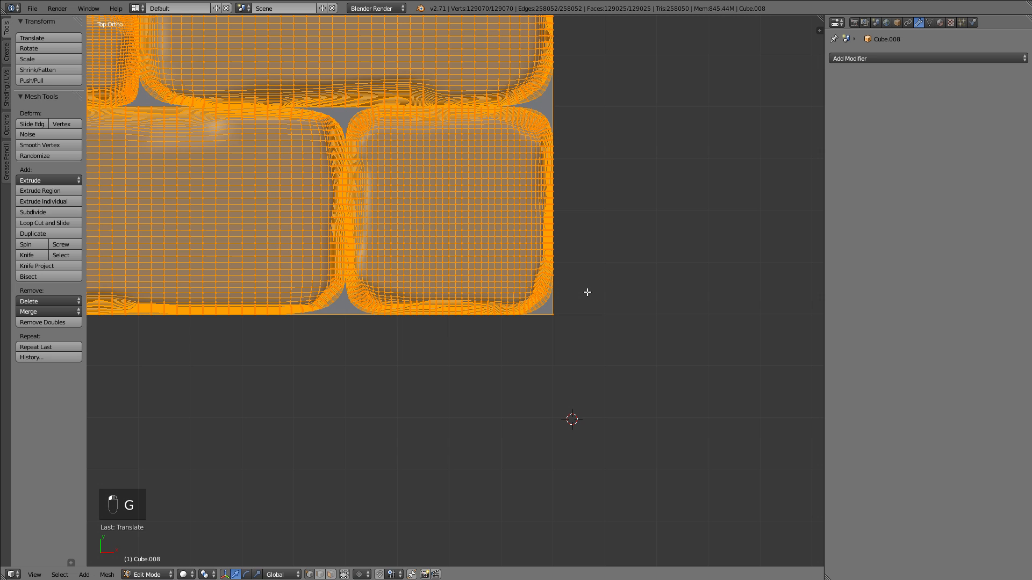
key("Tab")
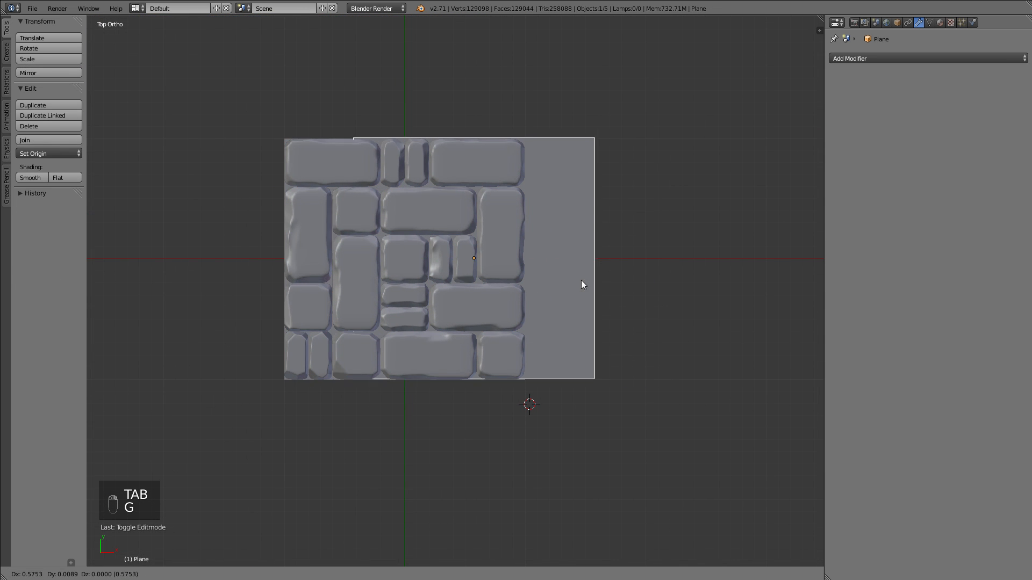
key("u")
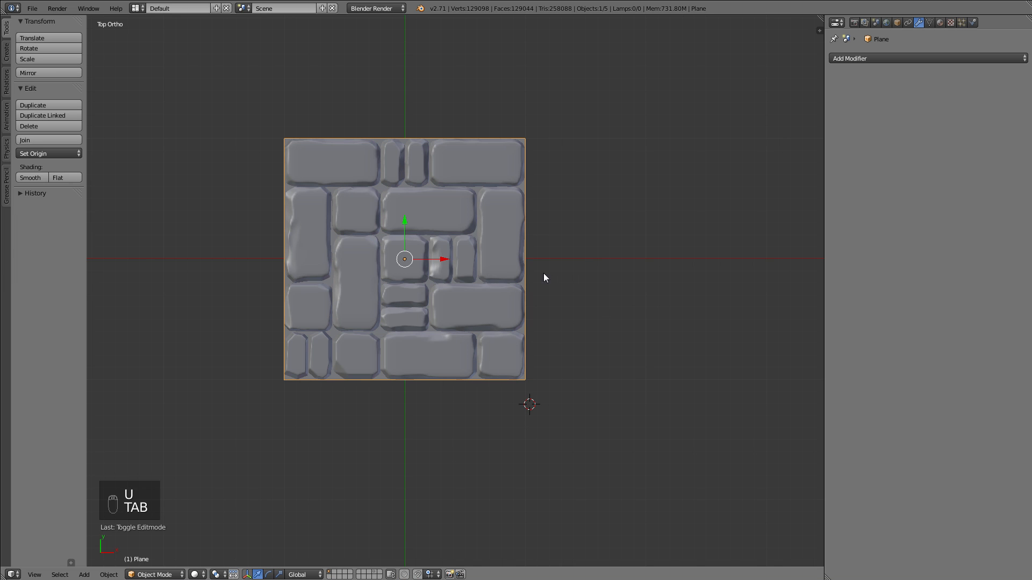
Return to Object Mode and duplicate the stone tile with Shift+D to extend the grid
key("m")
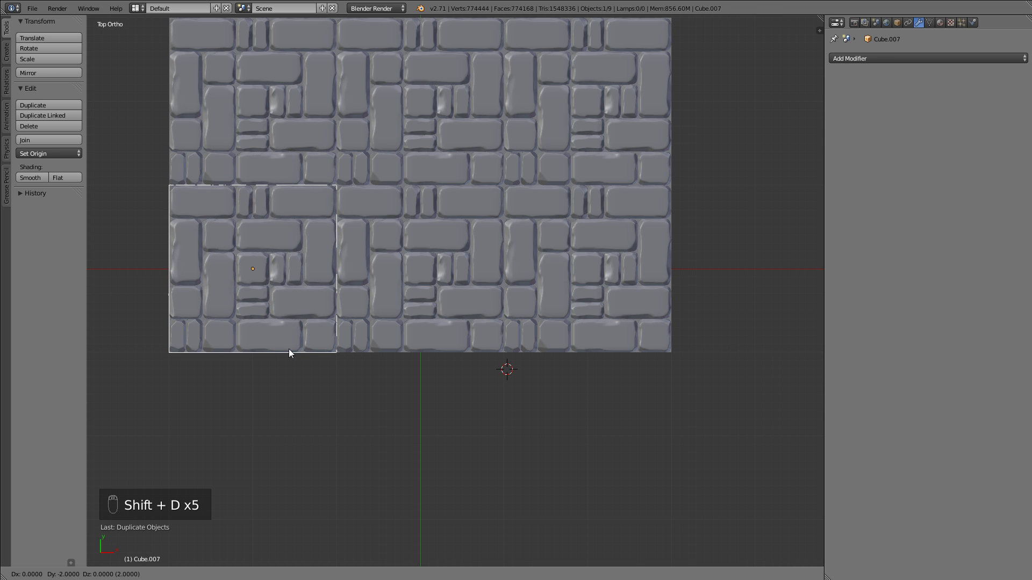
key("shift+d")
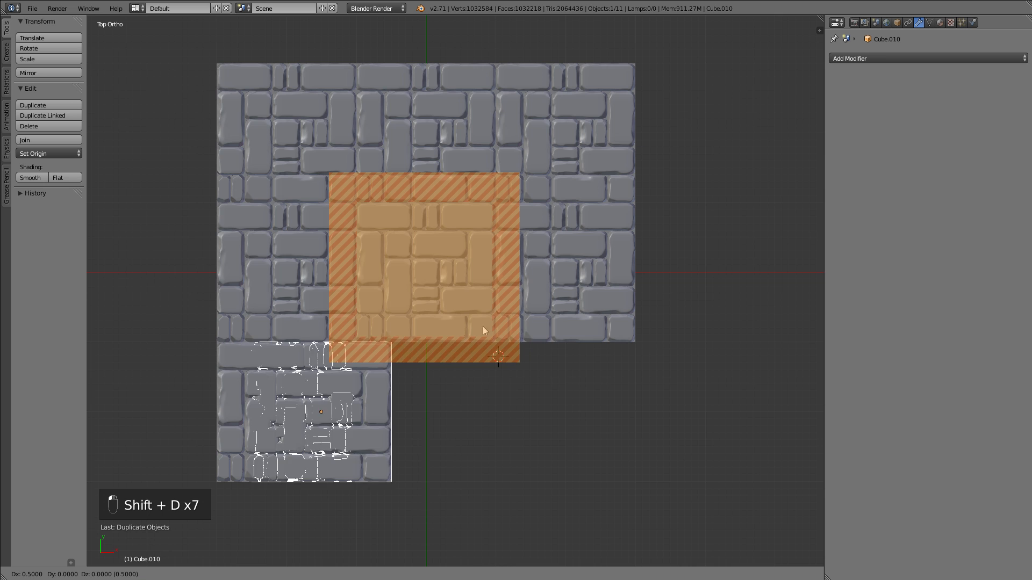
mouse_move(510, 335)
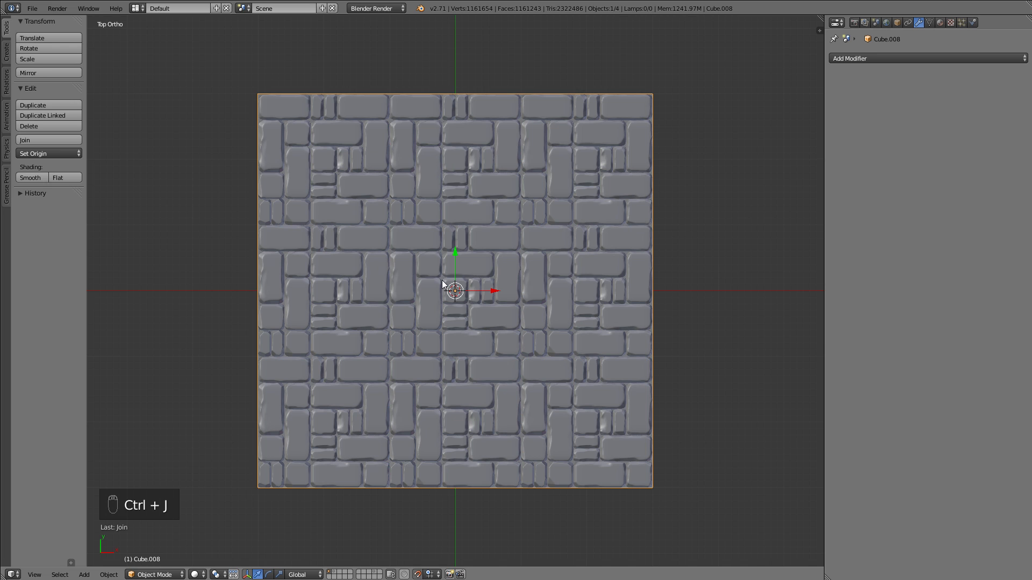
Export only the selected stone grid as the Wavefront file high_poly.obj
left_click(31, 9)
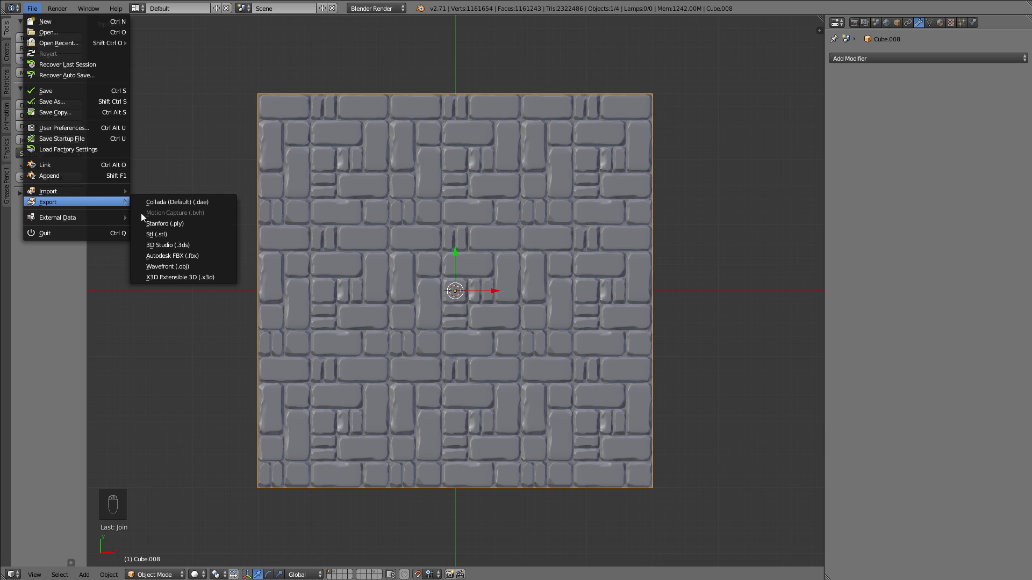
left_click(167, 266)
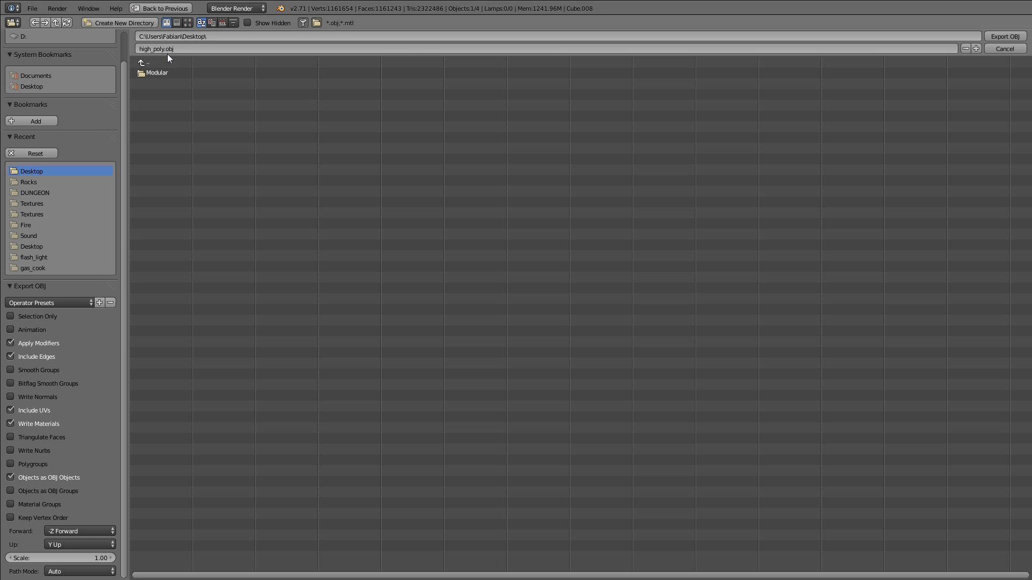
left_click(155, 47)
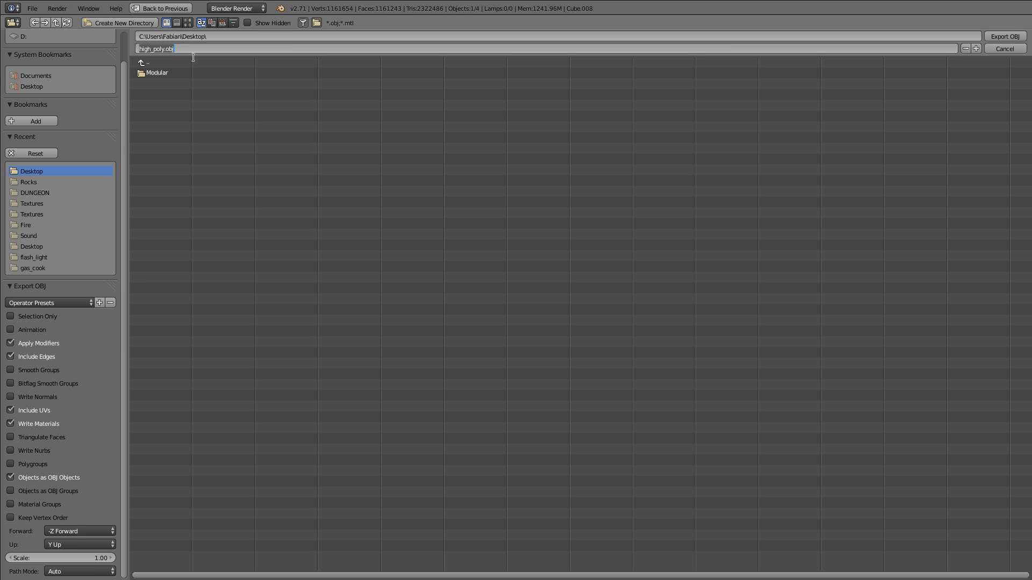
left_click(11, 315)
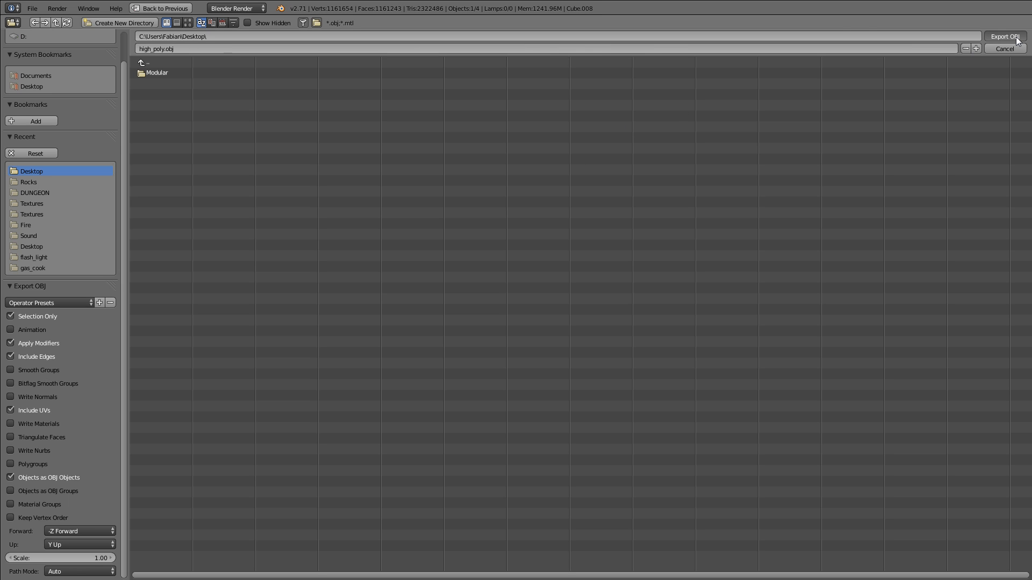
left_click(1004, 36)
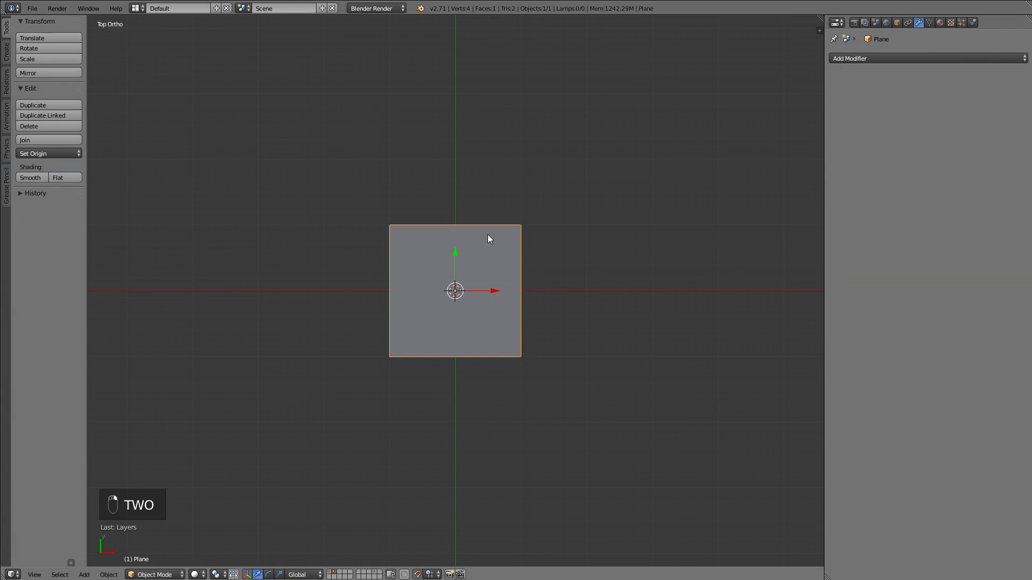
Unwrap the plane in Edit Mode and export it as the Wavefront file low_poly.obj
key("Tab")
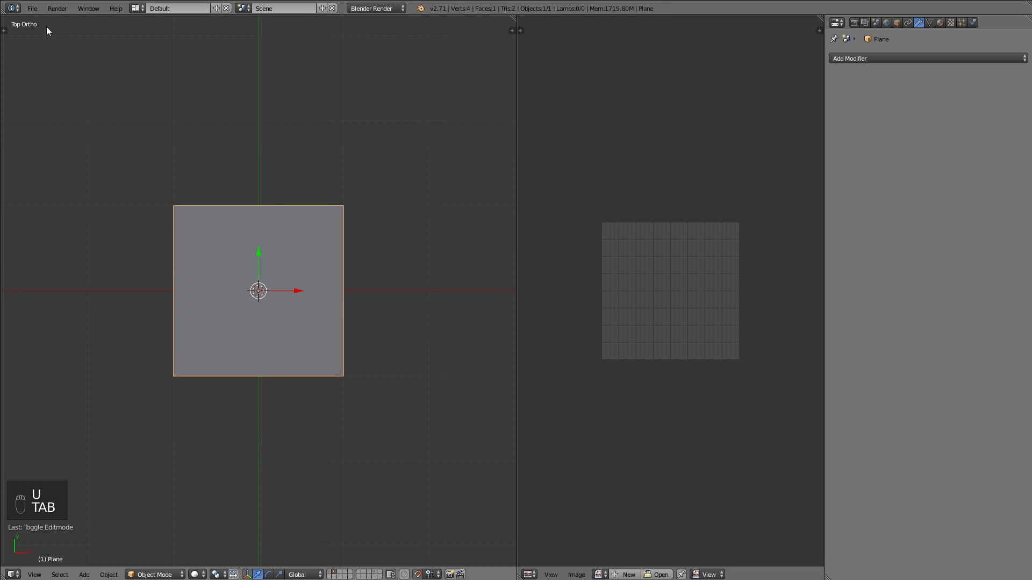
left_click(31, 8)
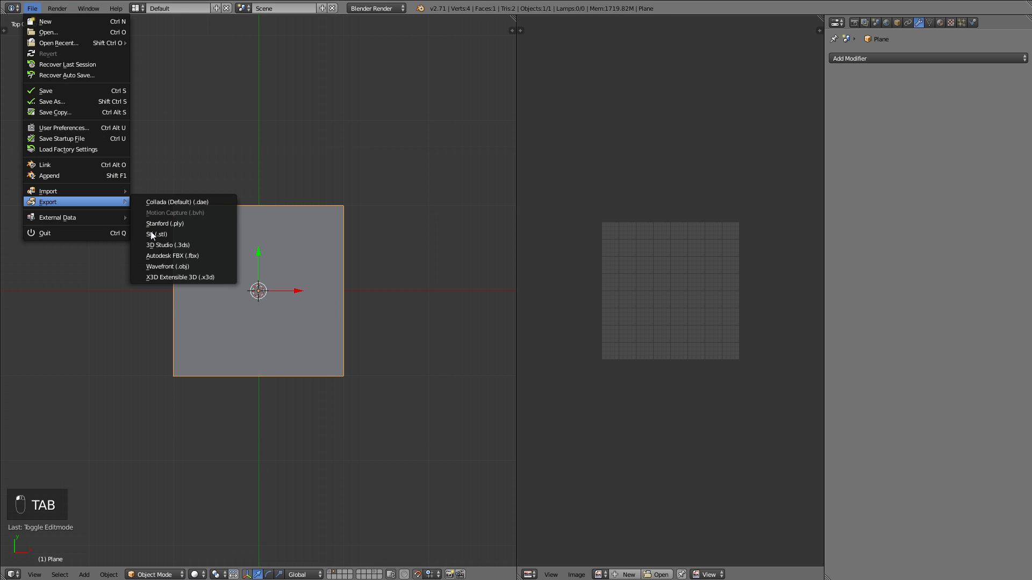
left_click(167, 266)
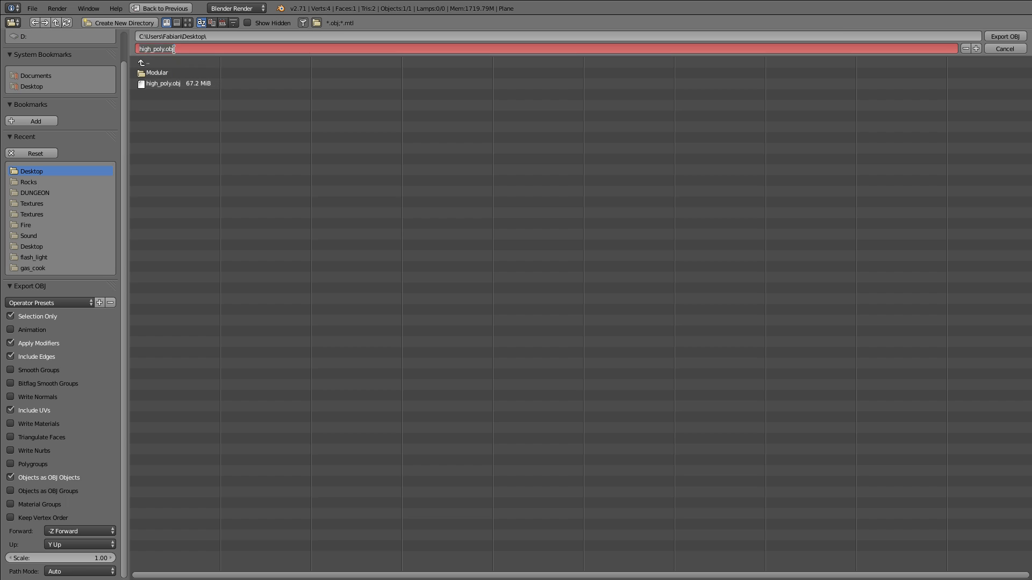
type("low_poly.obj")
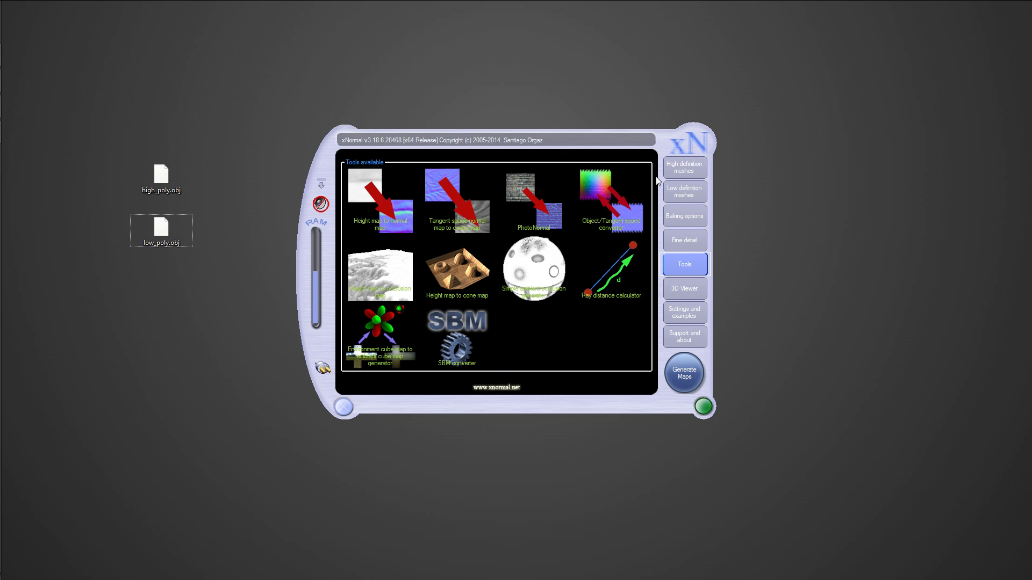
Load high_poly.obj and low_poly.obj as xNormal's high and low meshes, then open baking options
left_click(684, 191)
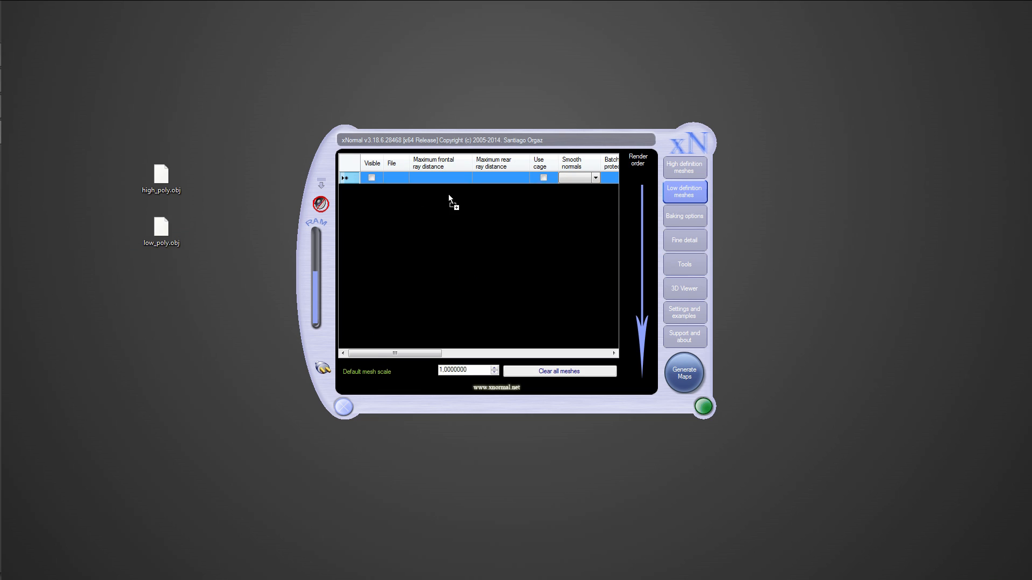
left_click(683, 167)
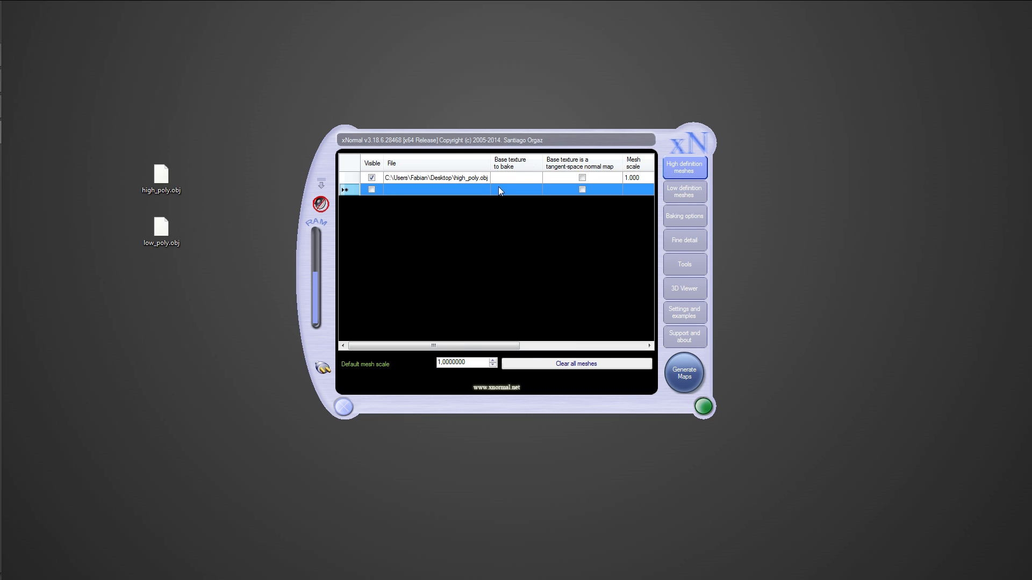
left_click(684, 216)
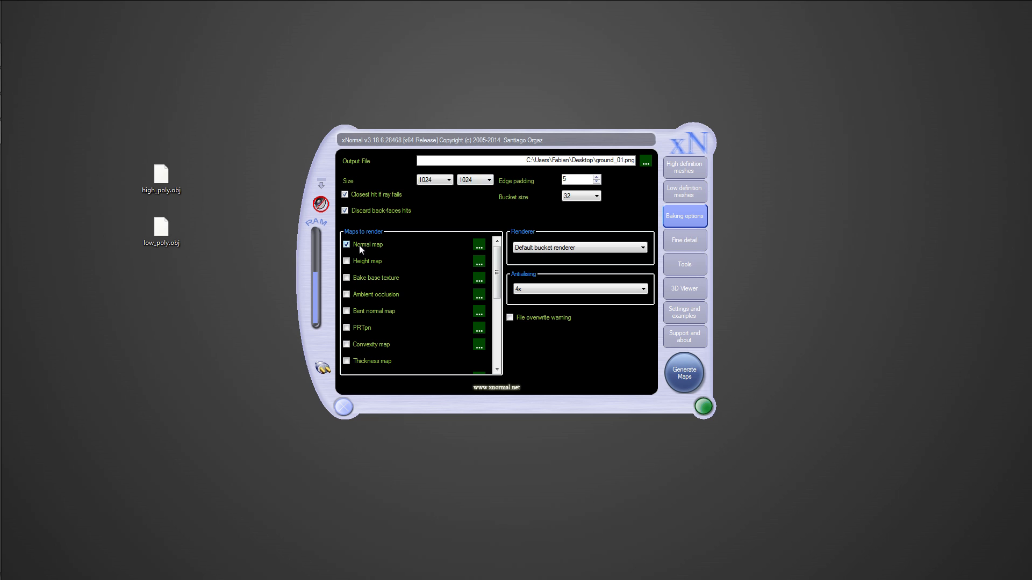
Bake the normal map to ground_01_normals, then switch baking to ambient occlusion
left_click(683, 372)
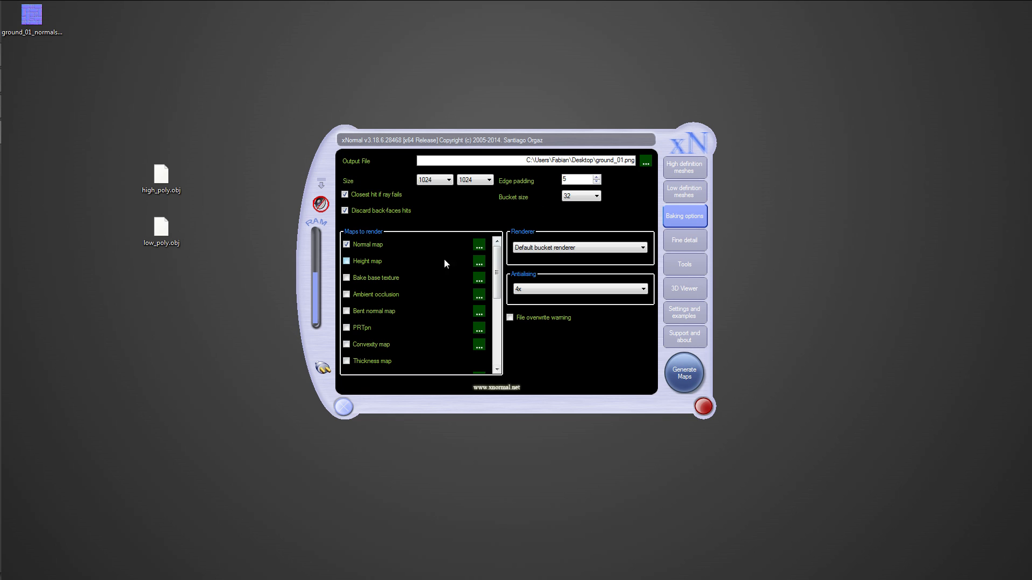
left_click(347, 294)
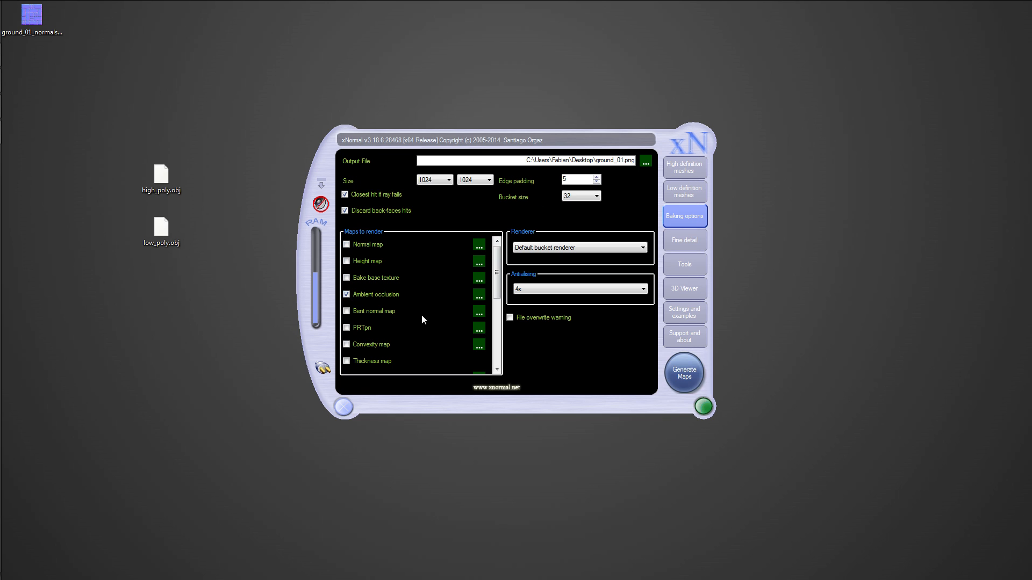
Generate the ambient occlusion map in xNormal
left_click(683, 372)
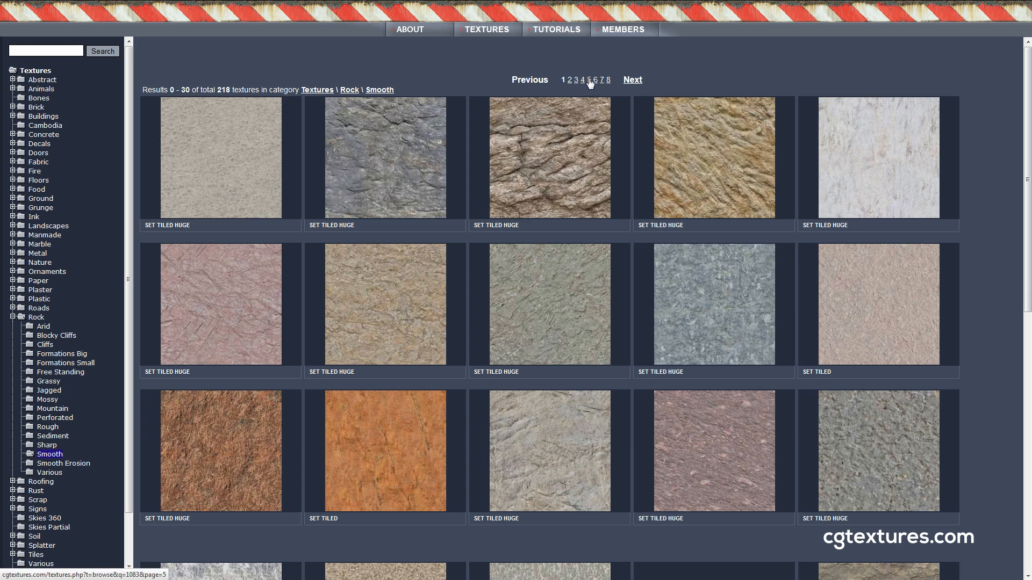
Download the medium-size image of the RockSmooth0084 texture
scroll("down", 3)
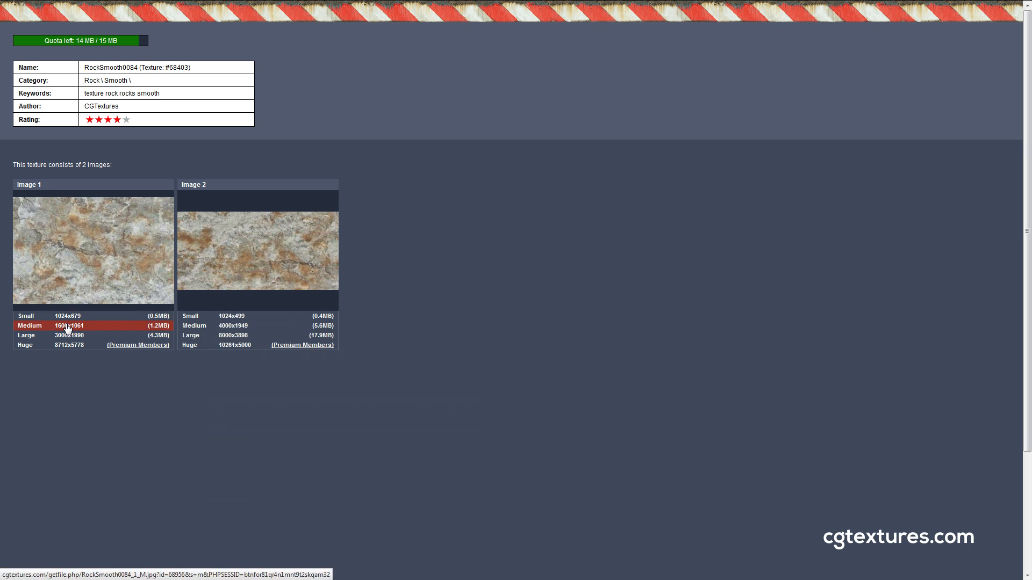
left_click(69, 326)
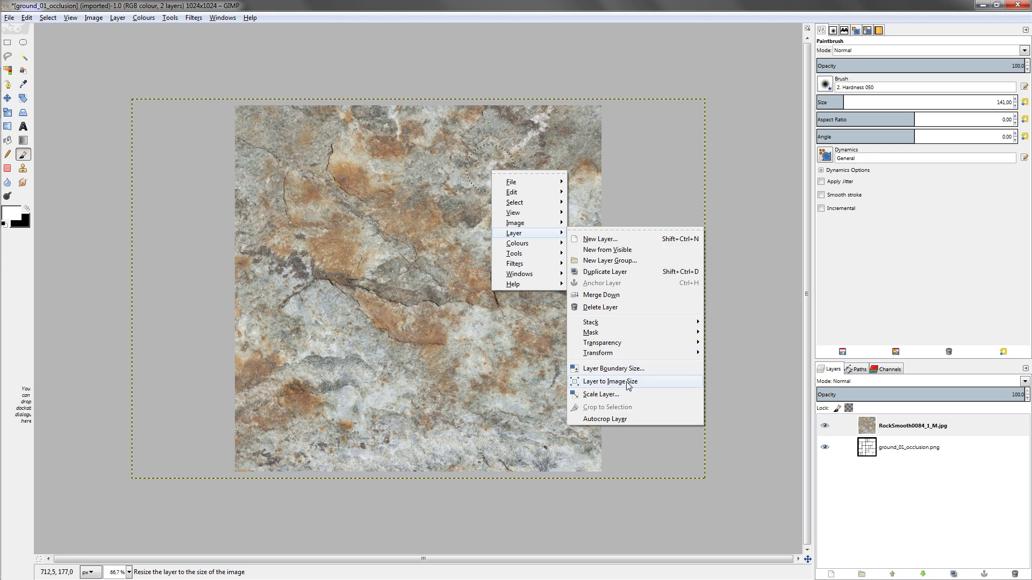
Fit the rock layer to the canvas, make it seamless, and multiply the occlusion layer over it
left_click(193, 18)
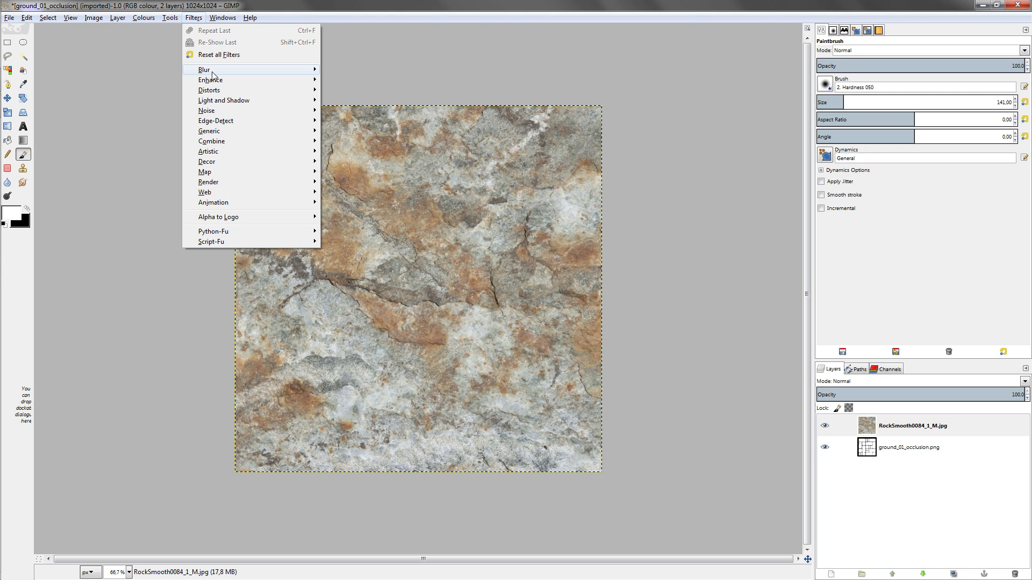
mouse_move(205, 172)
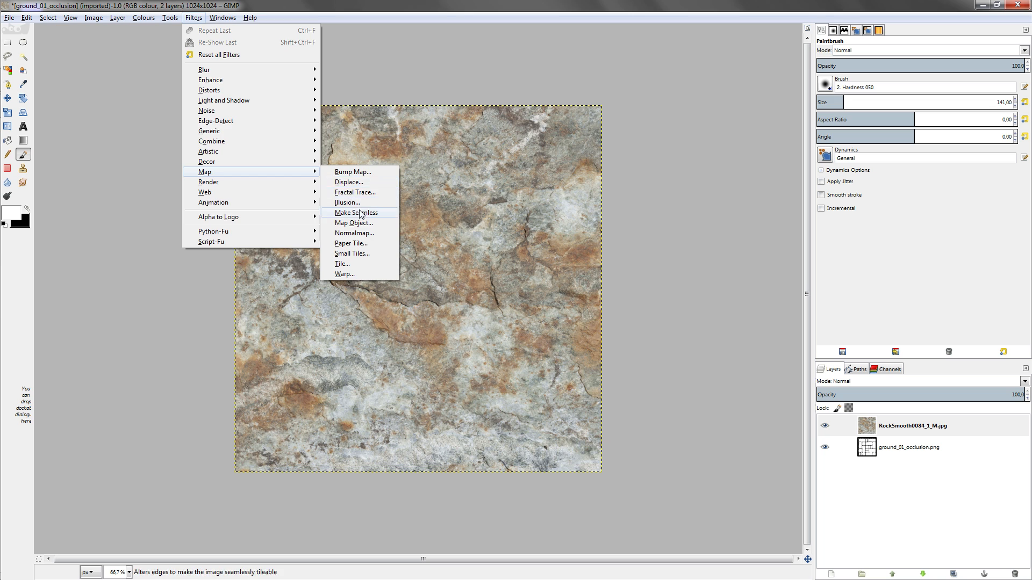
left_click(356, 213)
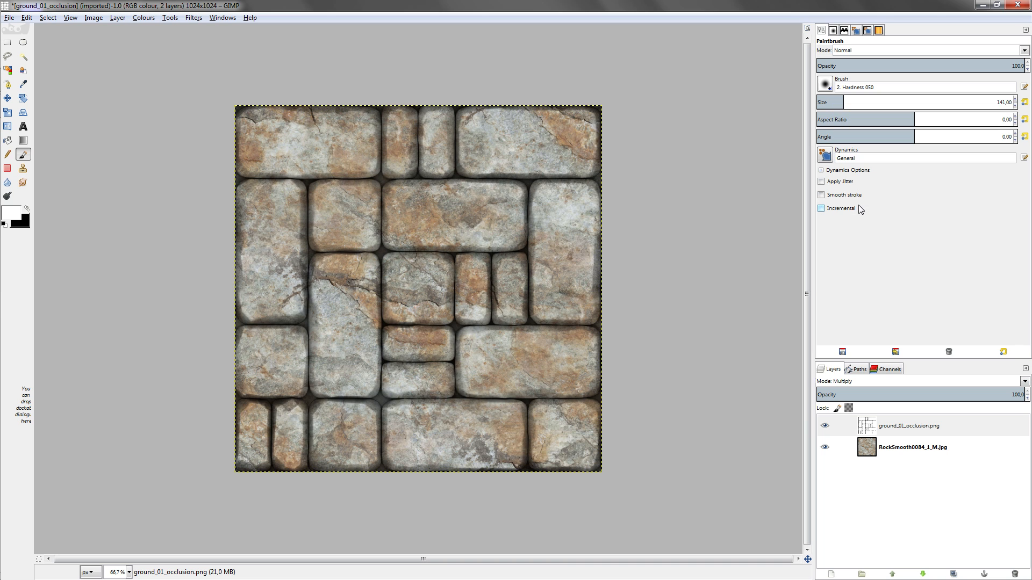
right_click(910, 426)
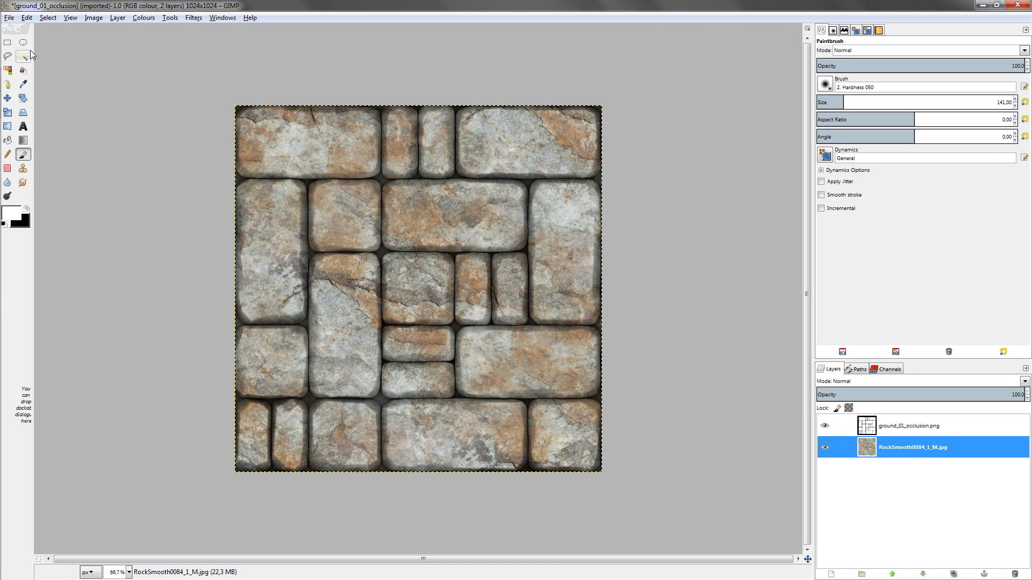
Paint black over central, bottom-right and top stone blocks on a new layer, then blend it to lighten them
left_click(118, 18)
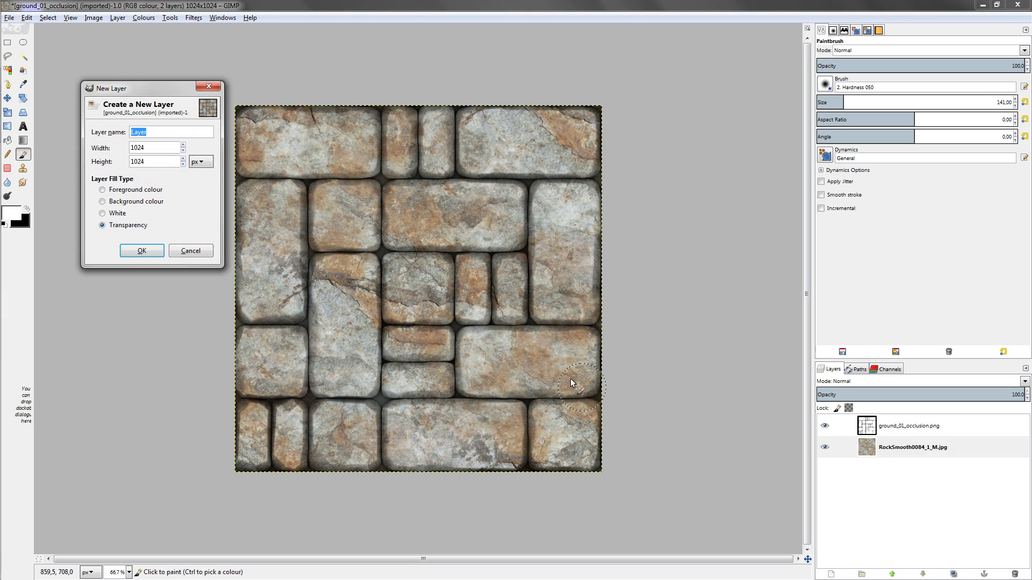
left_click(141, 250)
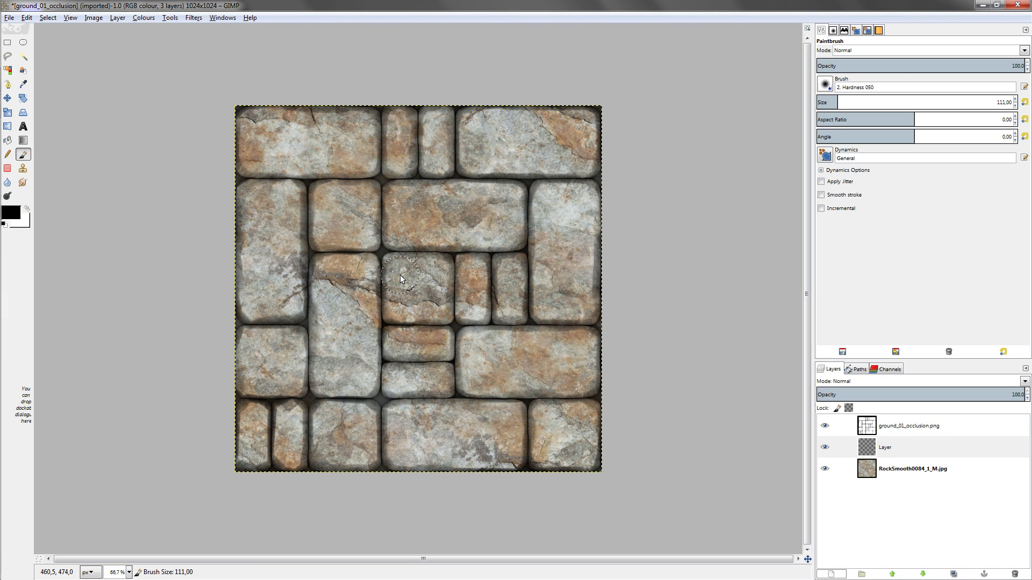
left_click_drag(401, 278, 394, 315)
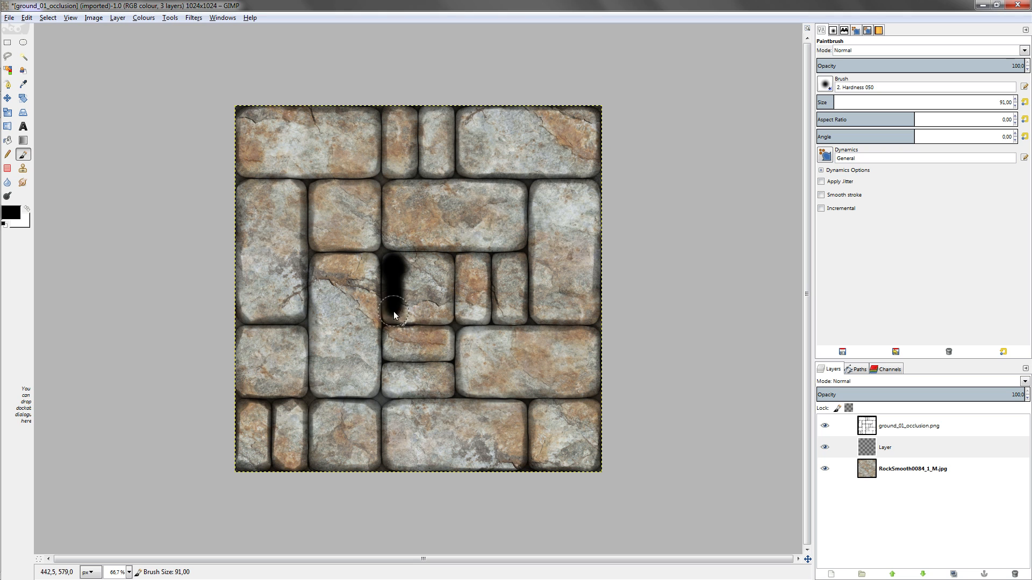
left_click_drag(395, 316, 399, 267)
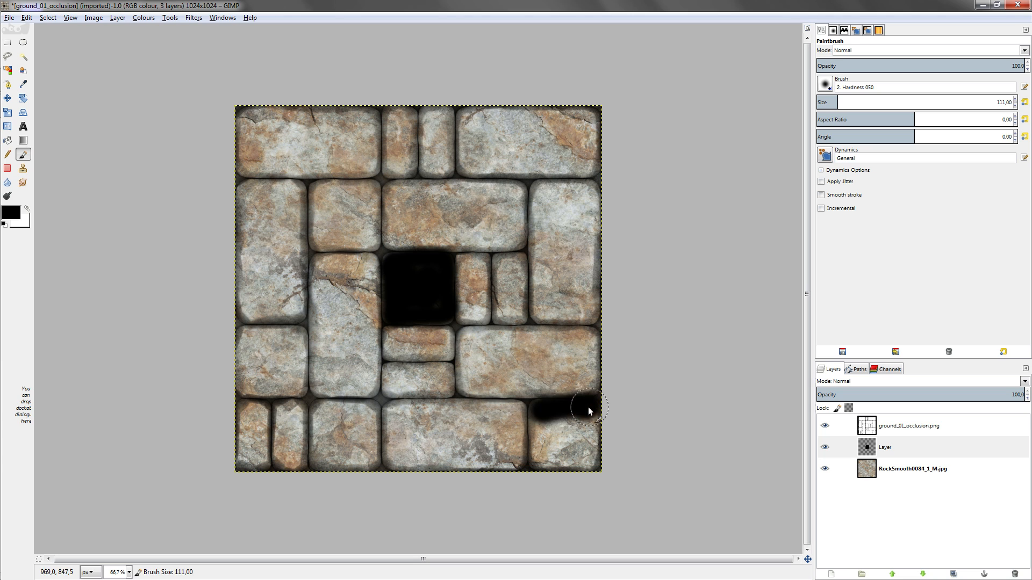
left_click_drag(589, 407, 595, 424)
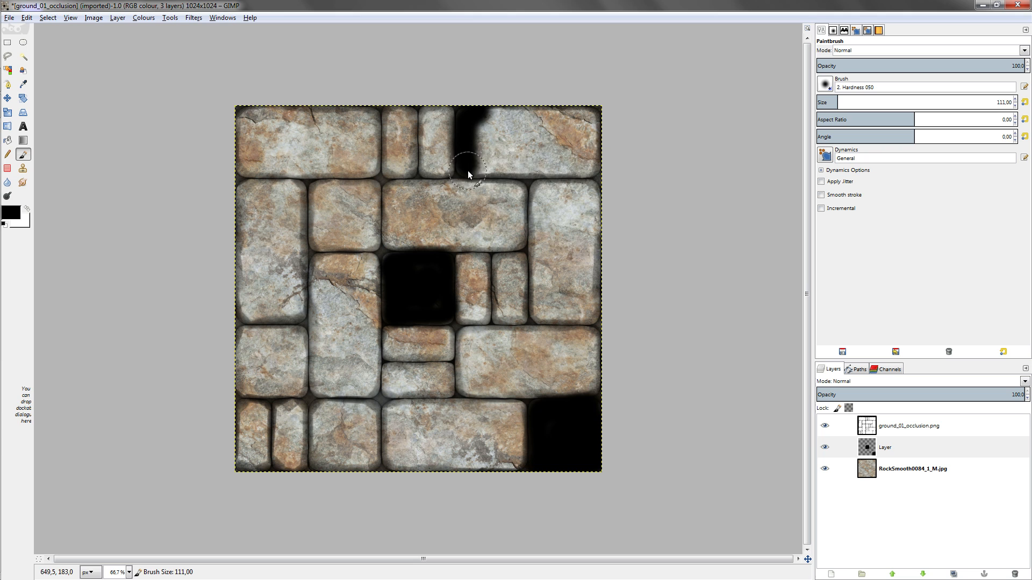
left_click_drag(471, 174, 582, 141)
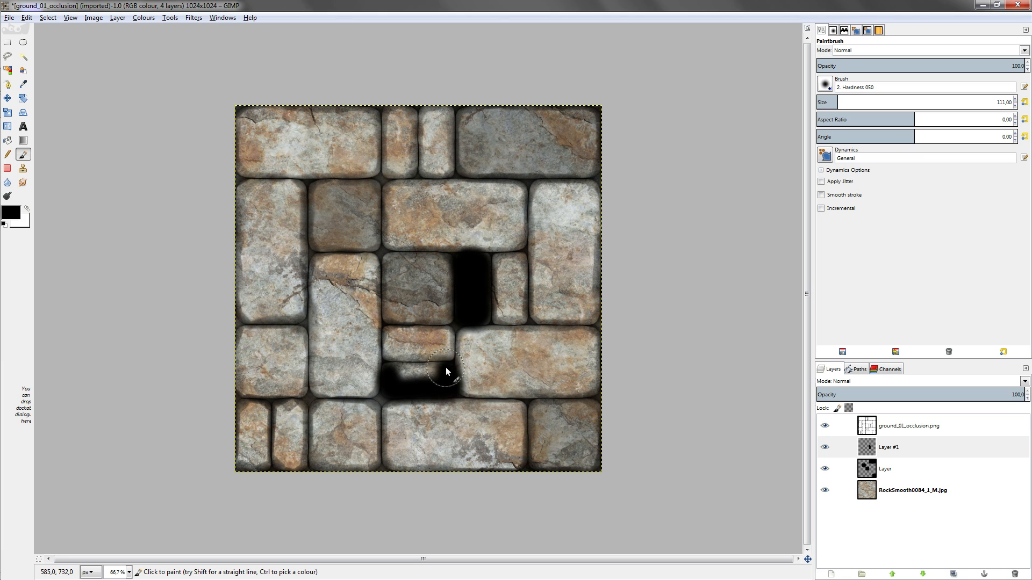
left_click_drag(446, 372, 242, 387)
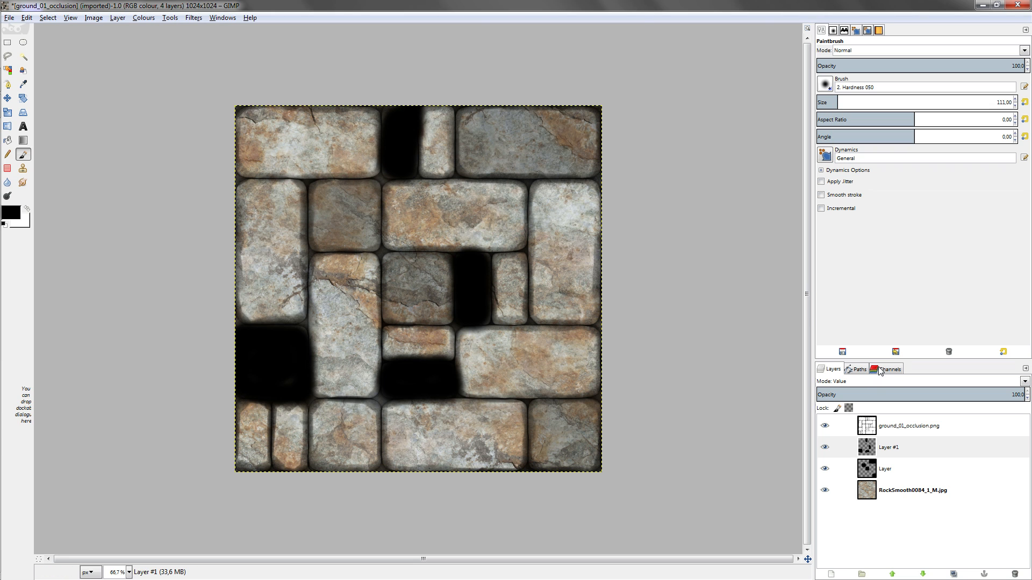
left_click(1020, 381)
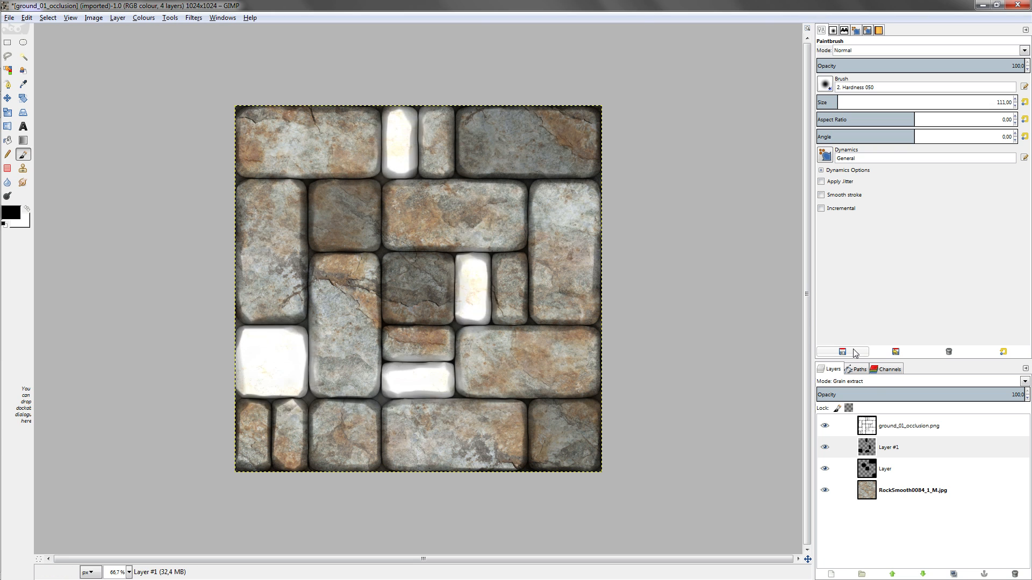
left_click(921, 381)
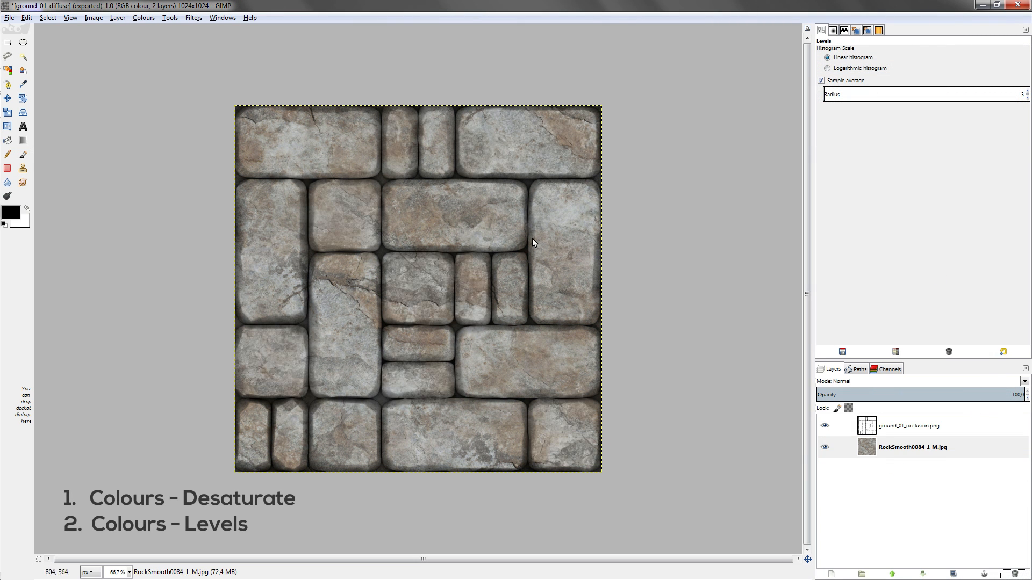
Desaturate the stone texture and brighten its midtones with Levels
left_click(143, 17)
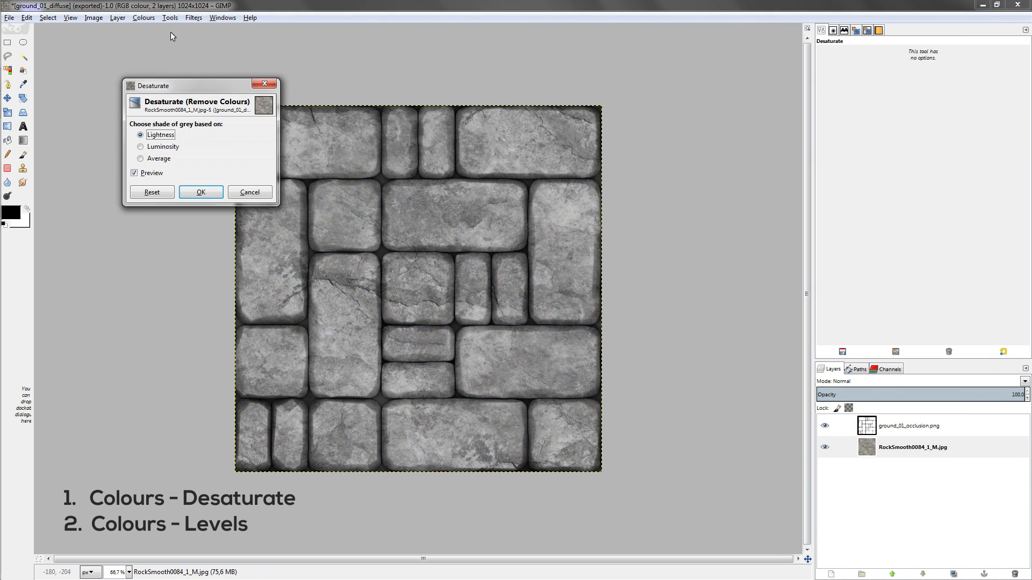
left_click(200, 193)
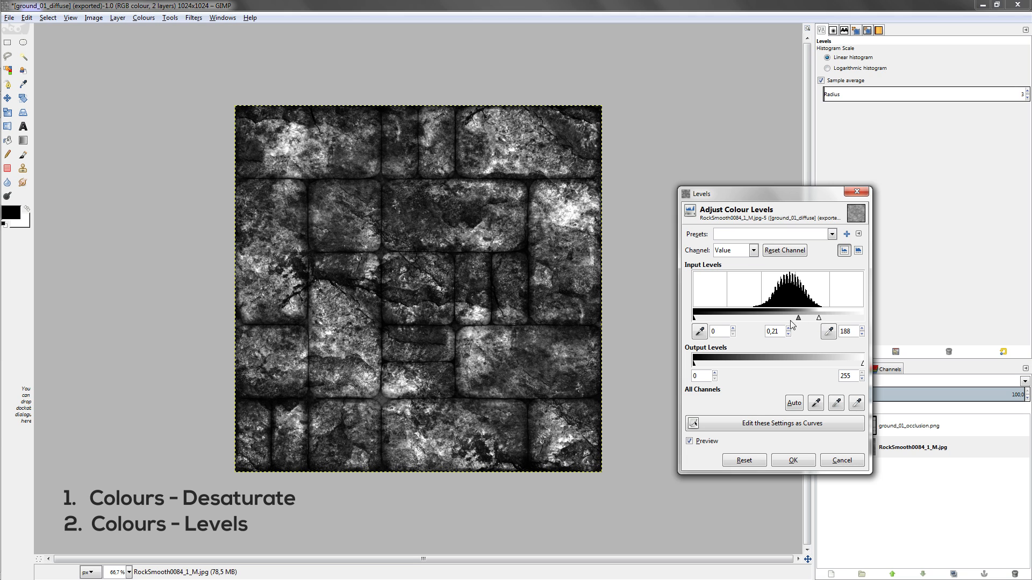
left_click_drag(819, 317, 828, 317)
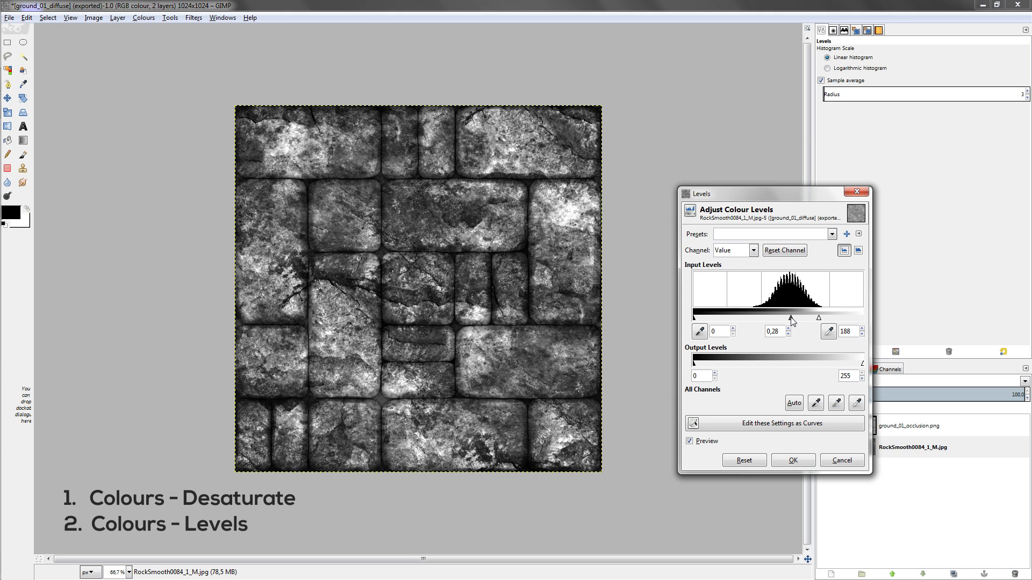
left_click(9, 17)
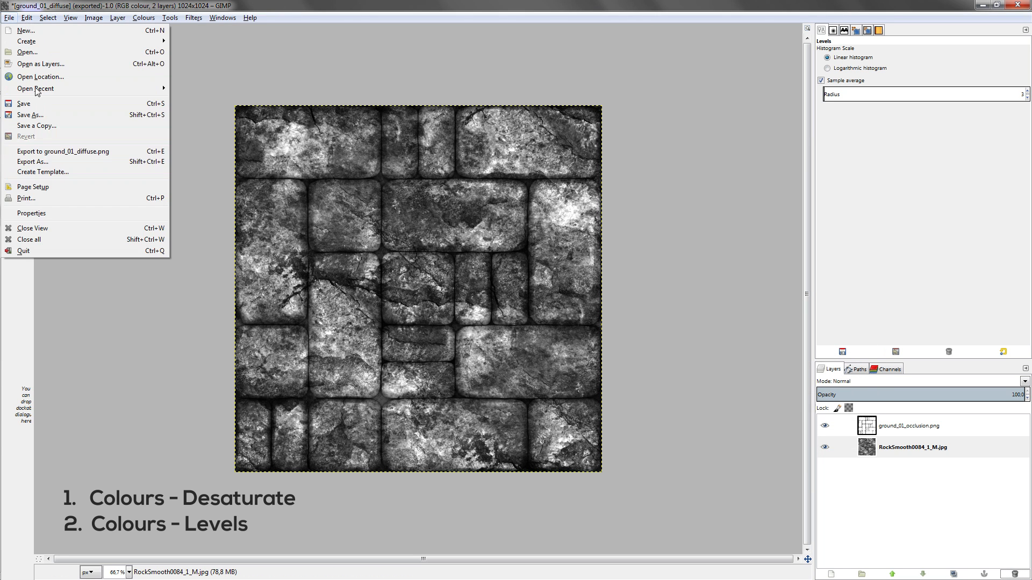
Export the image as ground_01_spec.png
left_click(33, 162)
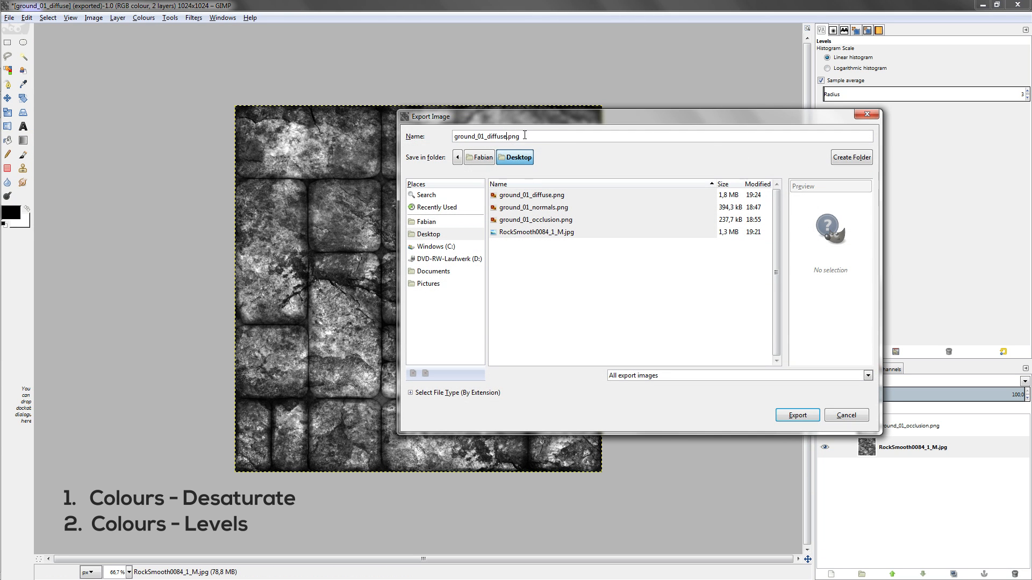
type("ground_01_spec.png")
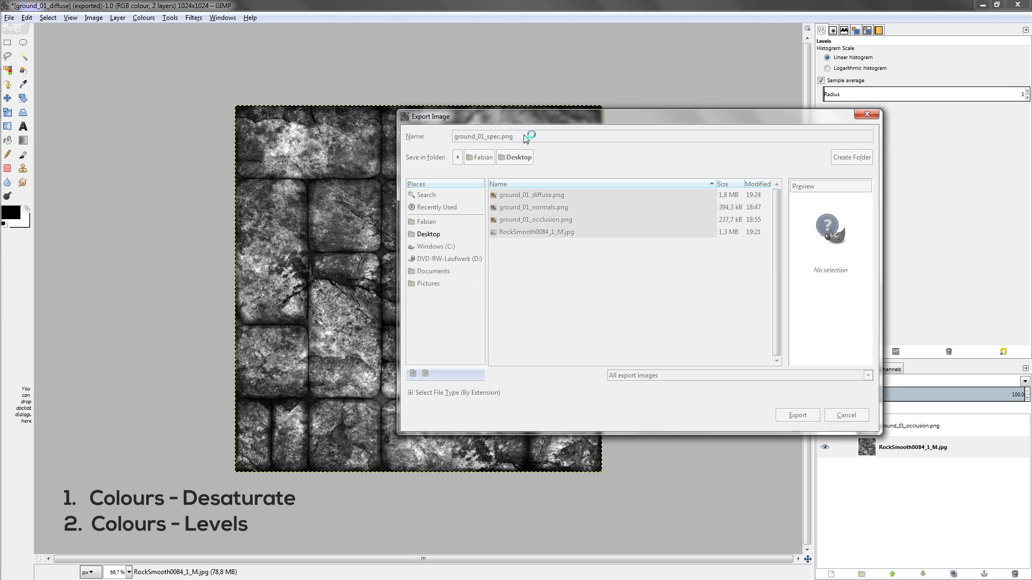
left_click(796, 416)
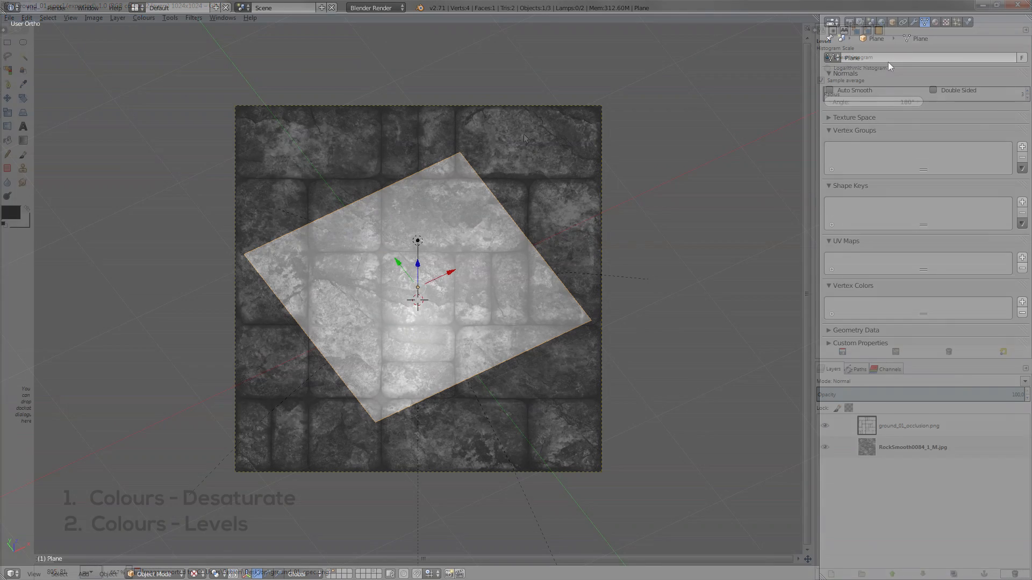
Add a new image texture to the plane's material and load a stone texture map
left_click(947, 21)
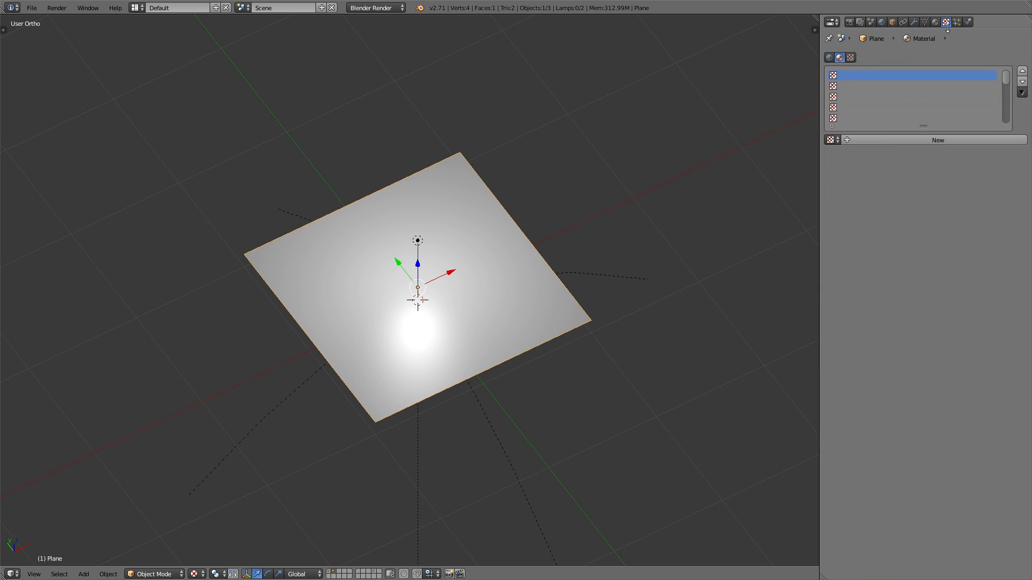
left_click(944, 153)
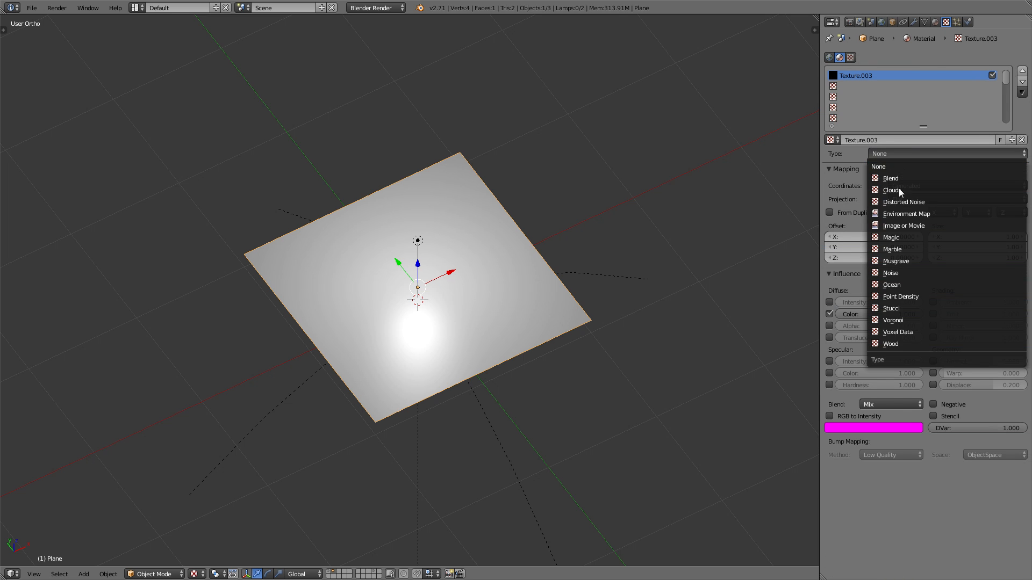
left_click(903, 225)
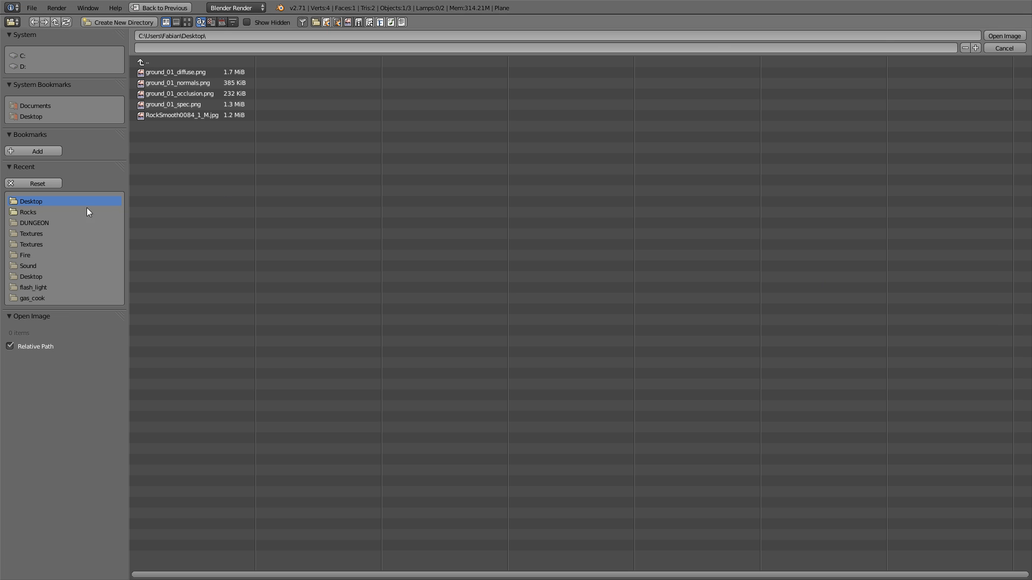
double_click(175, 71)
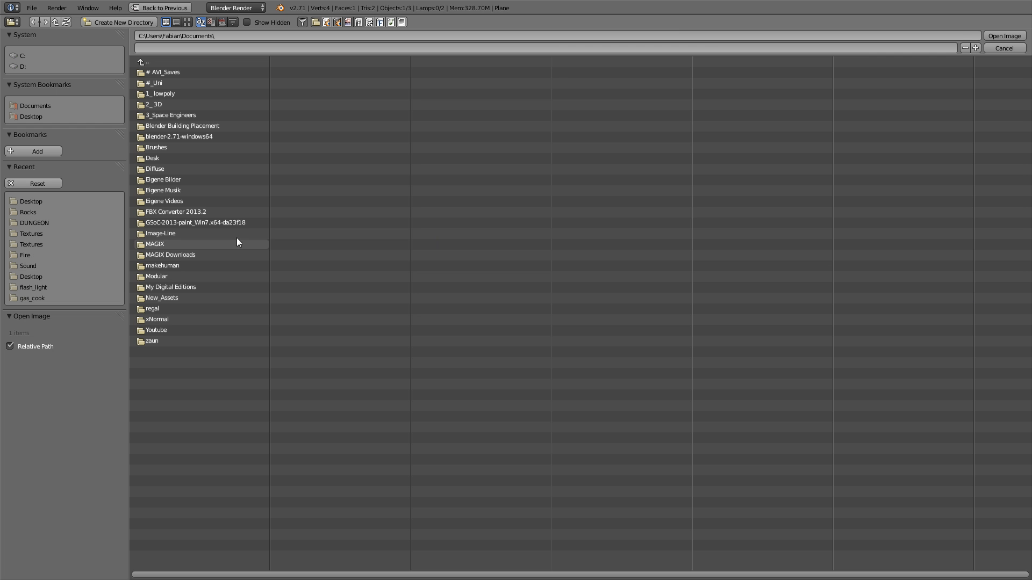
Set the point lamp's colour to a warm pale yellow
left_click(186, 21)
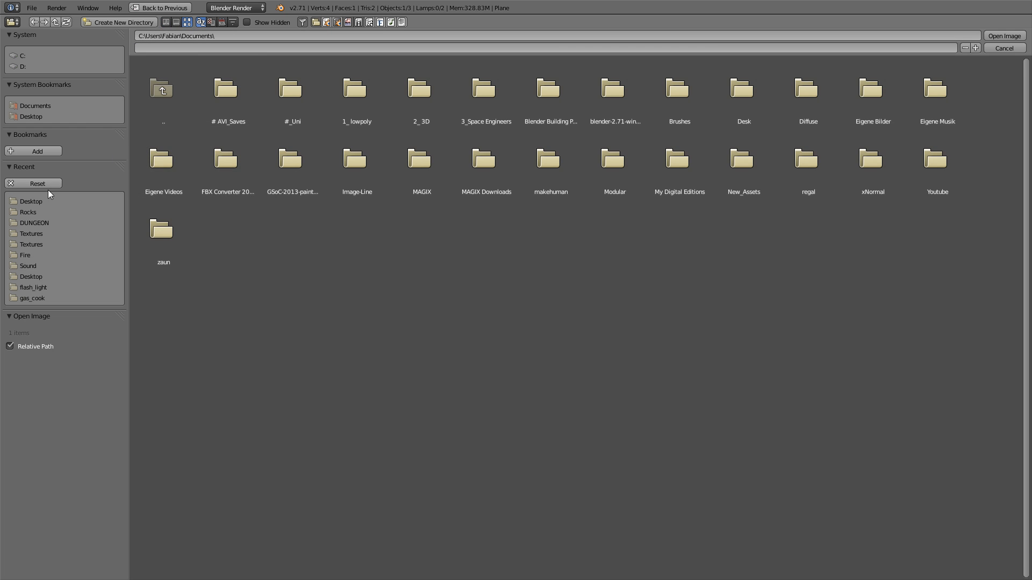
left_click(1003, 48)
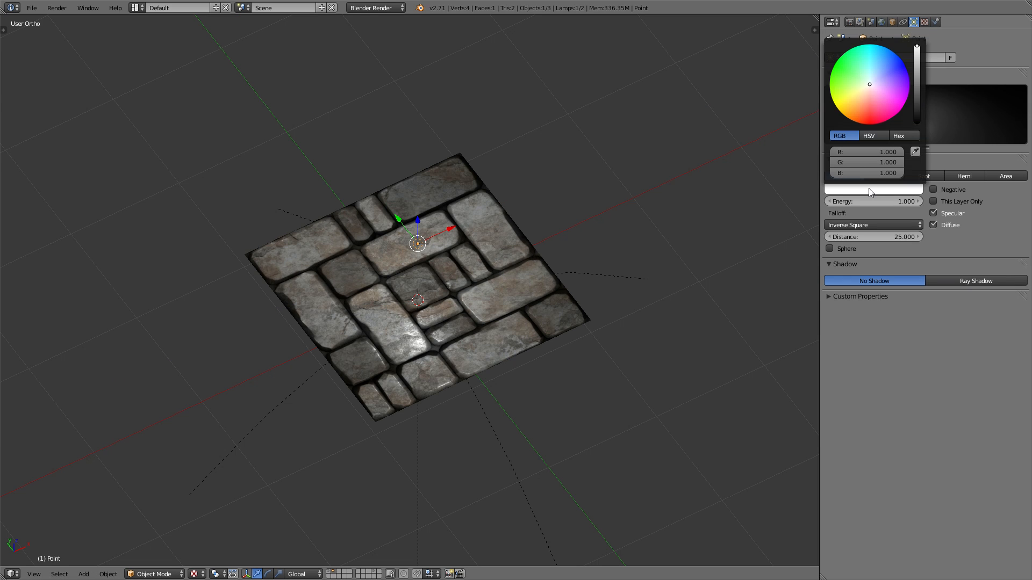
left_click(864, 86)
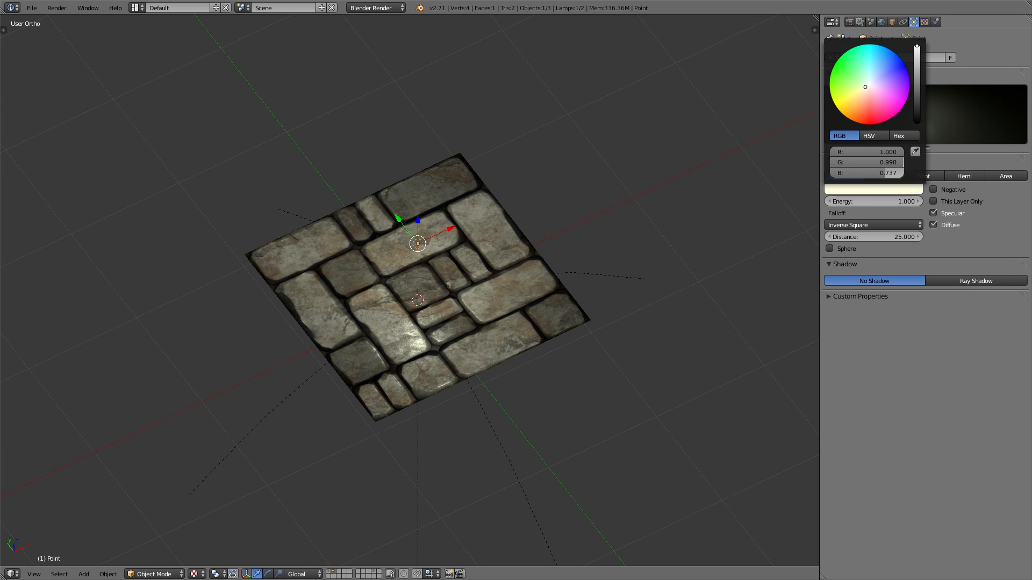
left_click(419, 293)
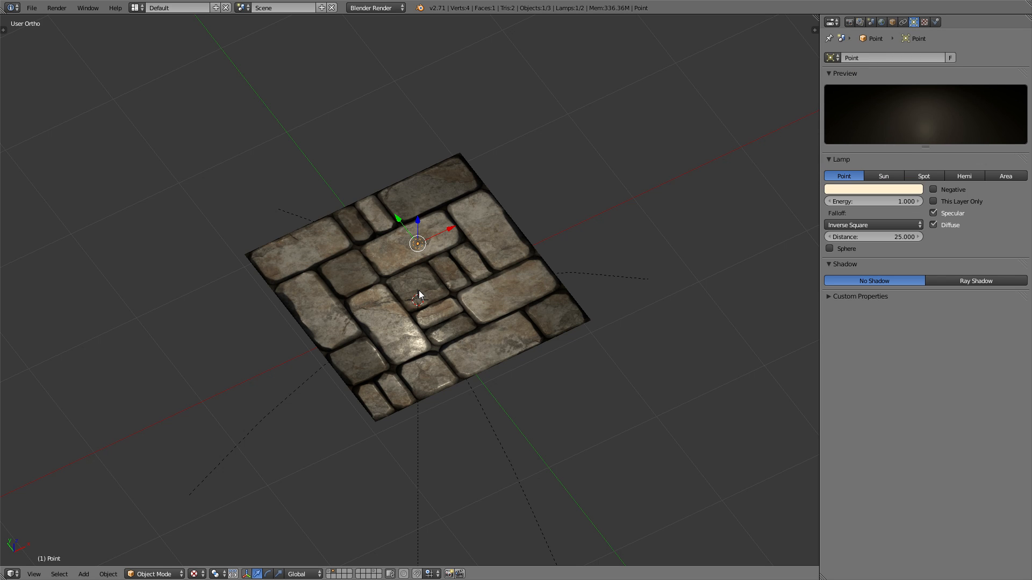
Move the lamp vertically above the tiled stone floor
left_click(873, 190)
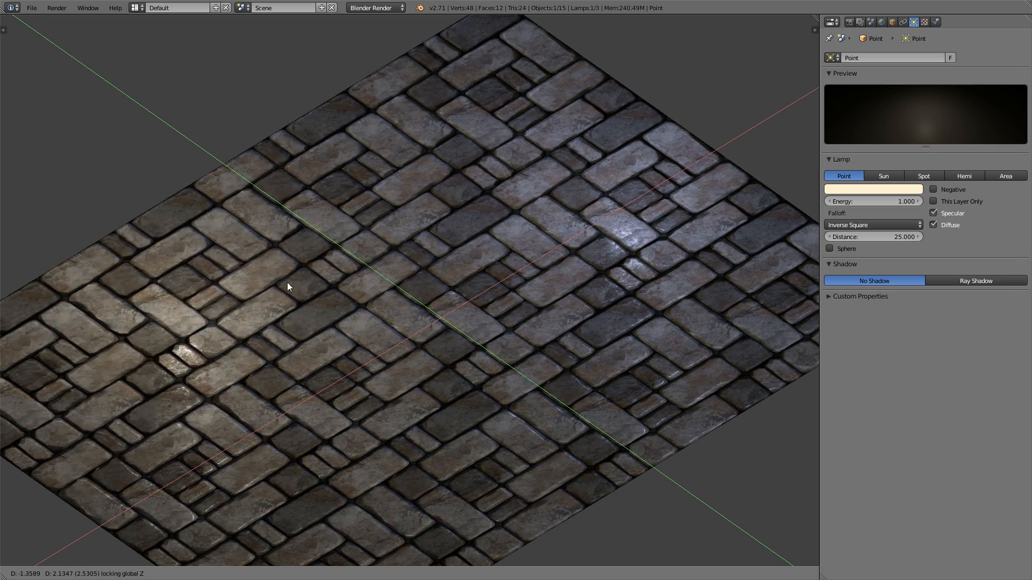
left_click_drag(287, 288, 671, 354)
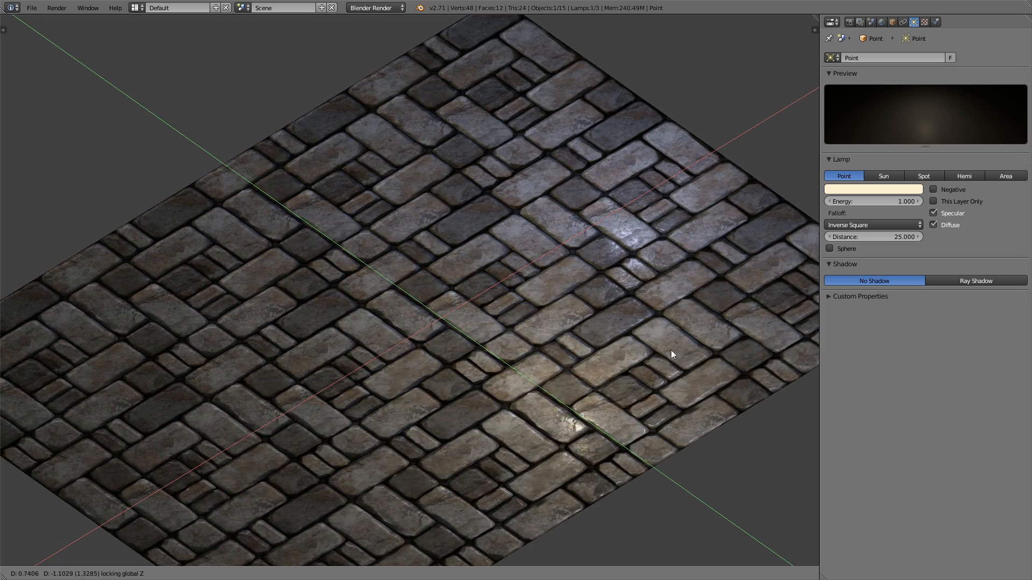